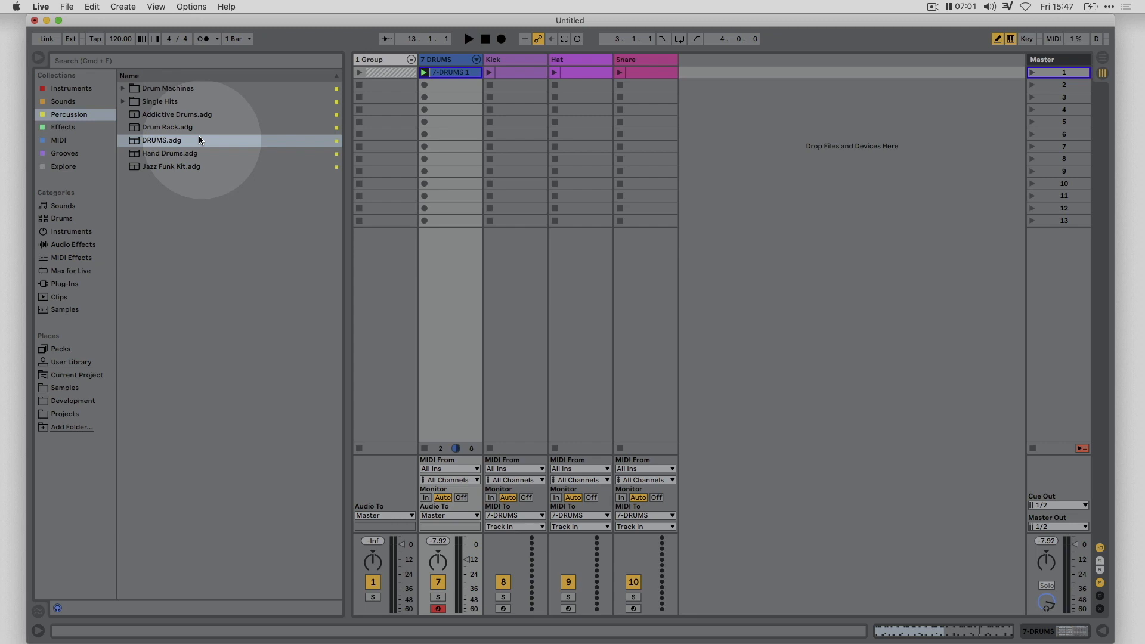
mouse_move(124, 137)
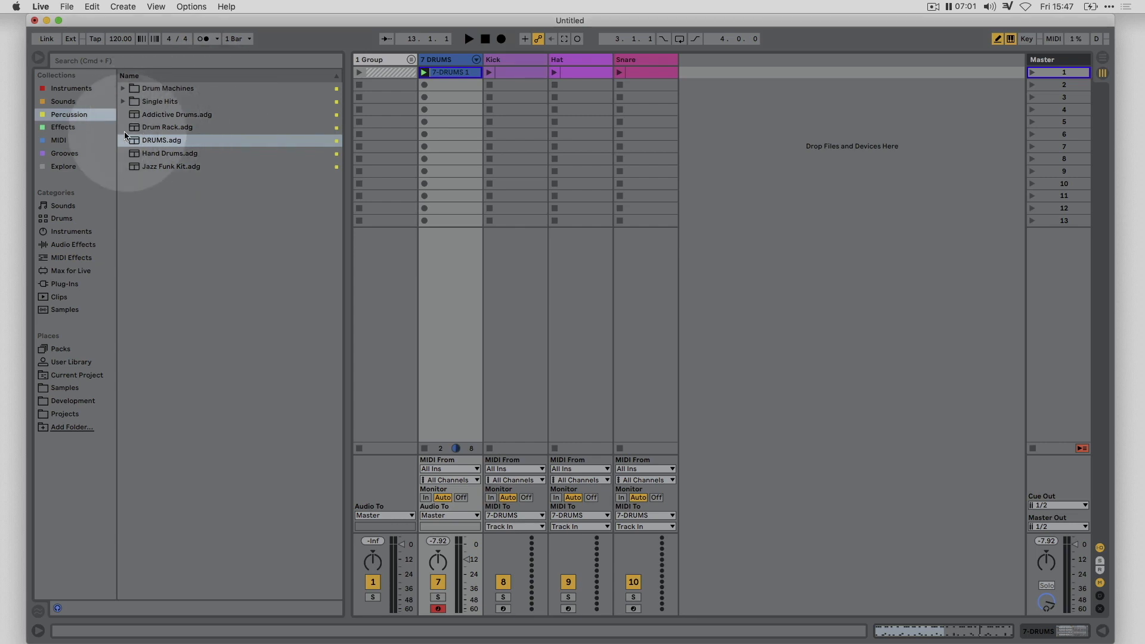
Open the MIDI effects collection and expand the Sequencers folder holding MDD SNAKE v3.
click(58, 139)
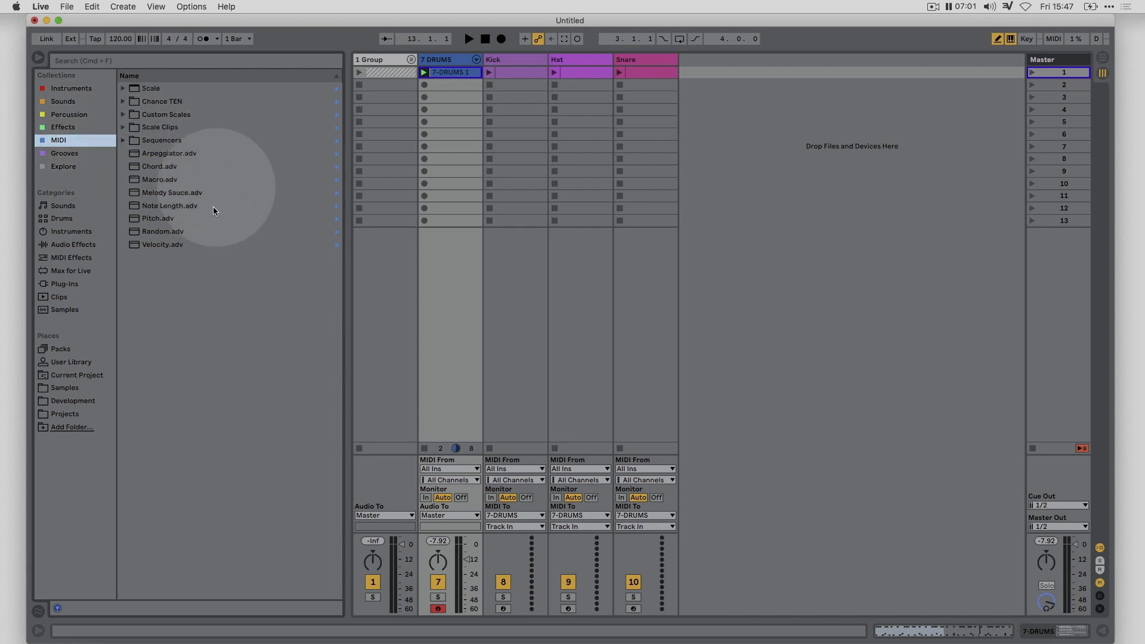
mouse_move(143, 134)
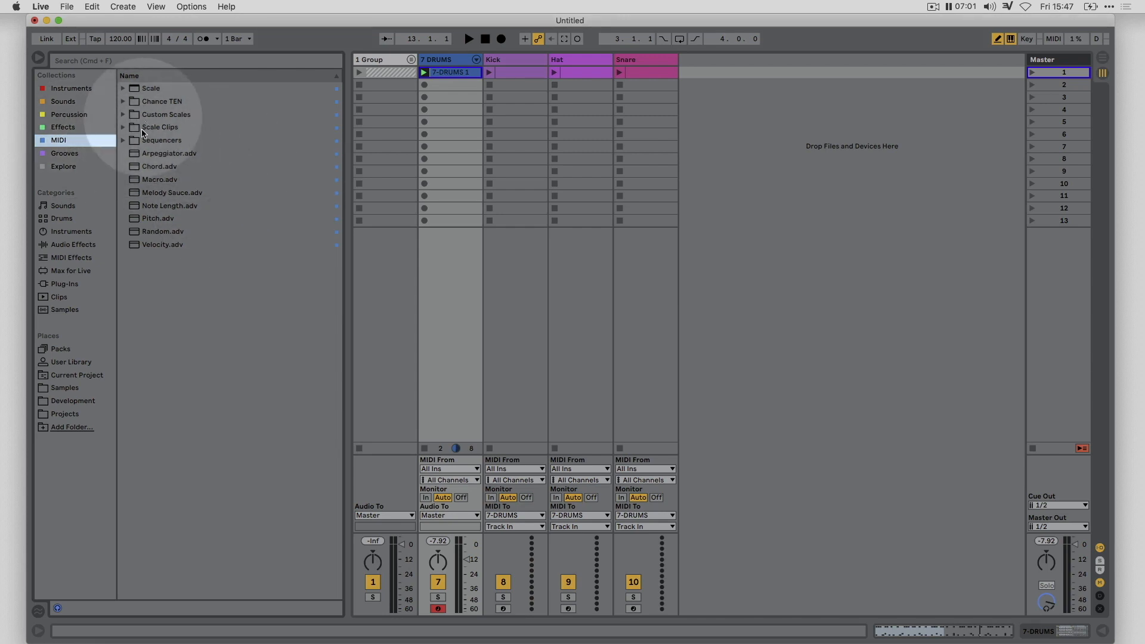
click(123, 139)
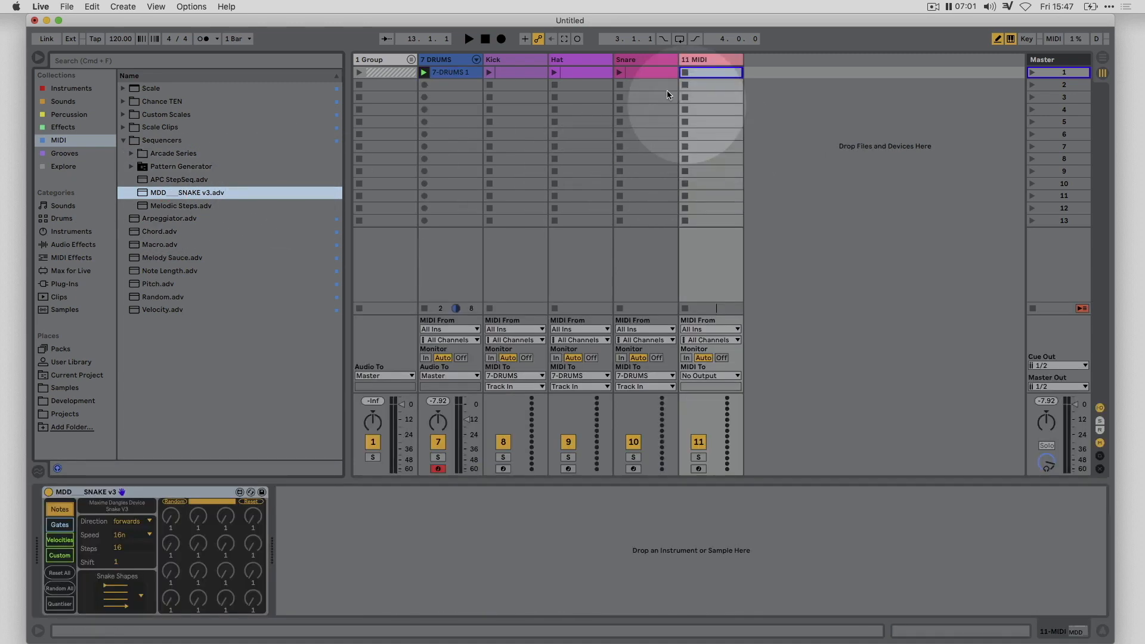
mouse_move(334, 552)
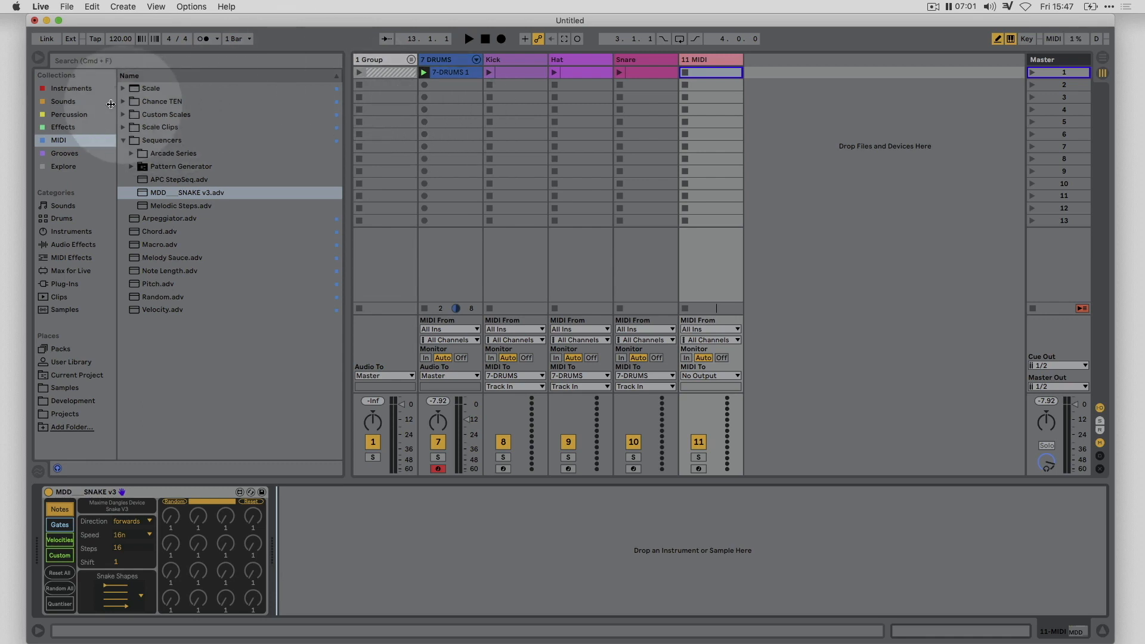
Load Mother Plucker.adg from the Mono sounds folder after Snake v3 on track 11.
click(62, 101)
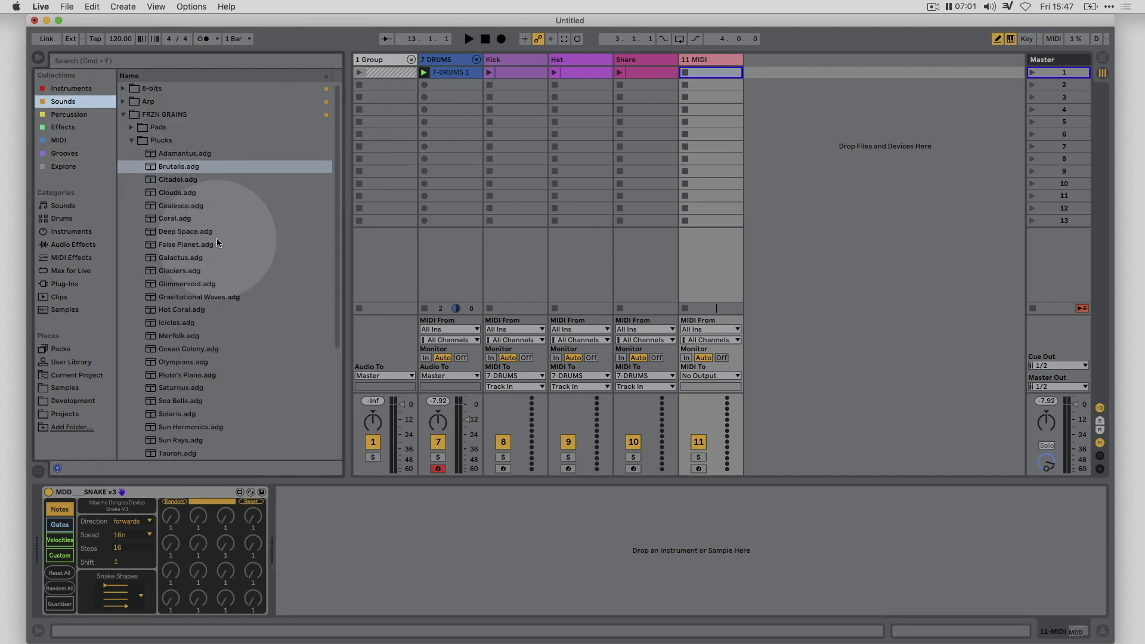
click(124, 115)
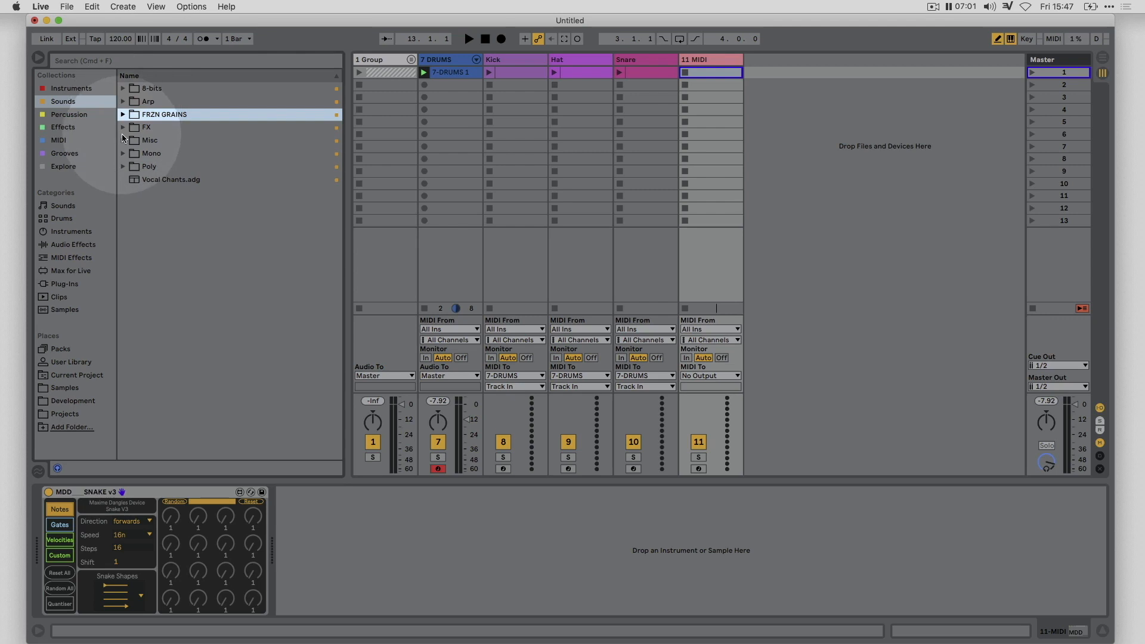
click(151, 153)
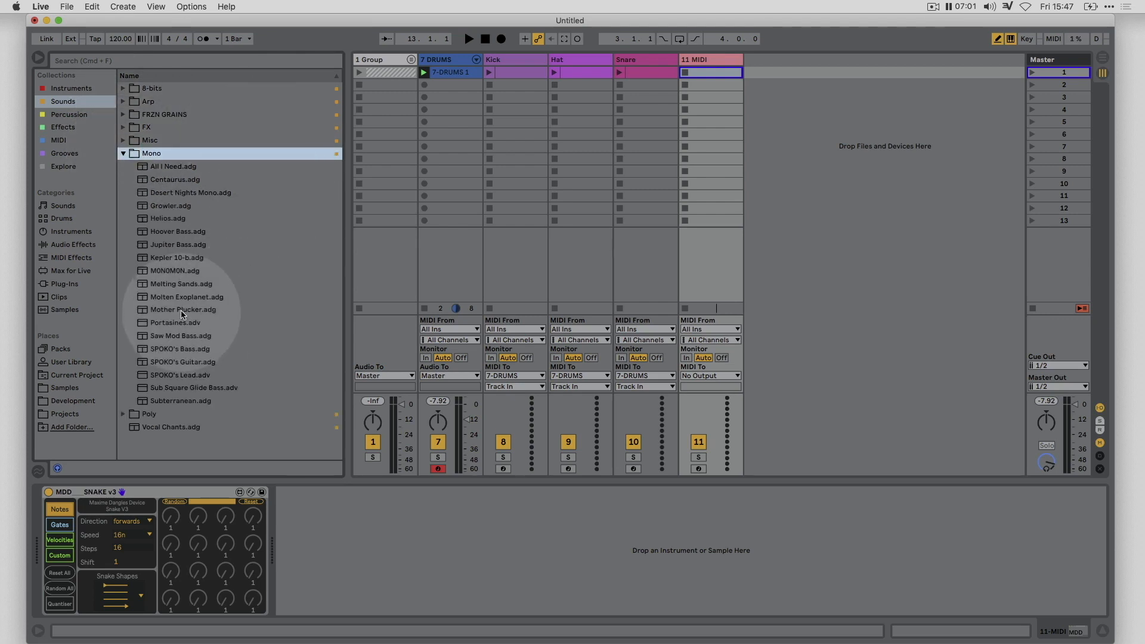
double_click(183, 309)
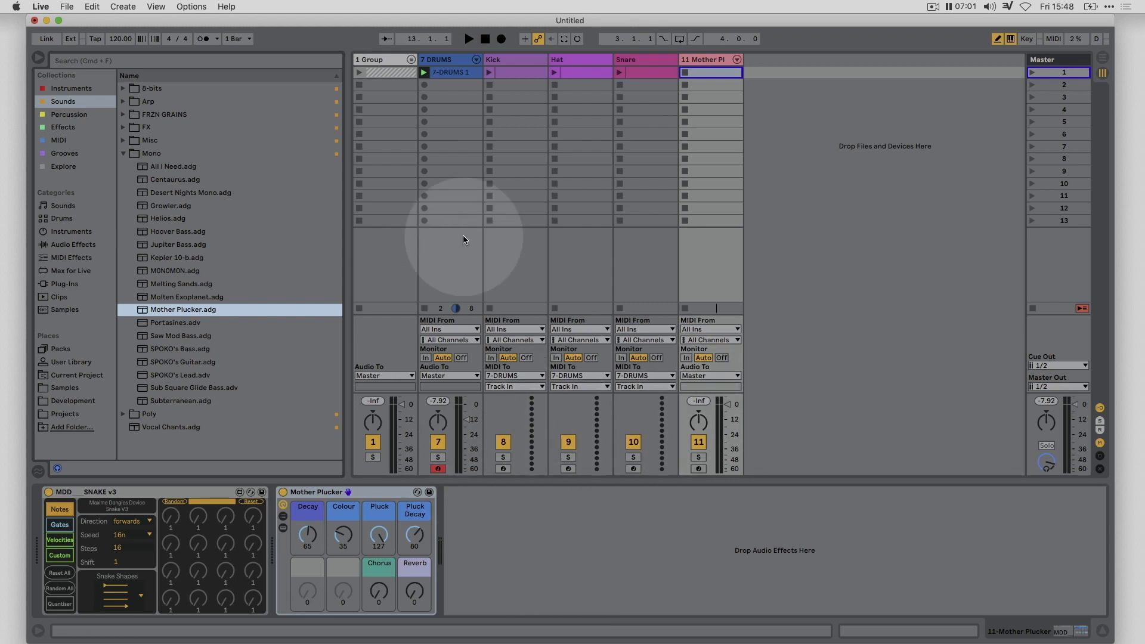
mouse_move(793, 302)
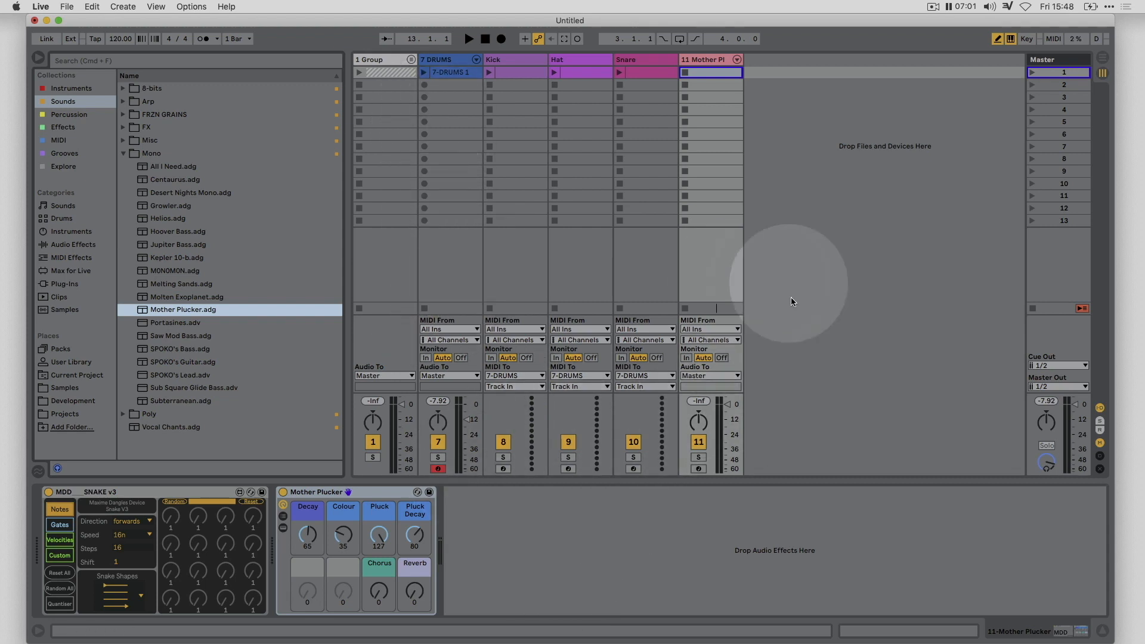
click(469, 39)
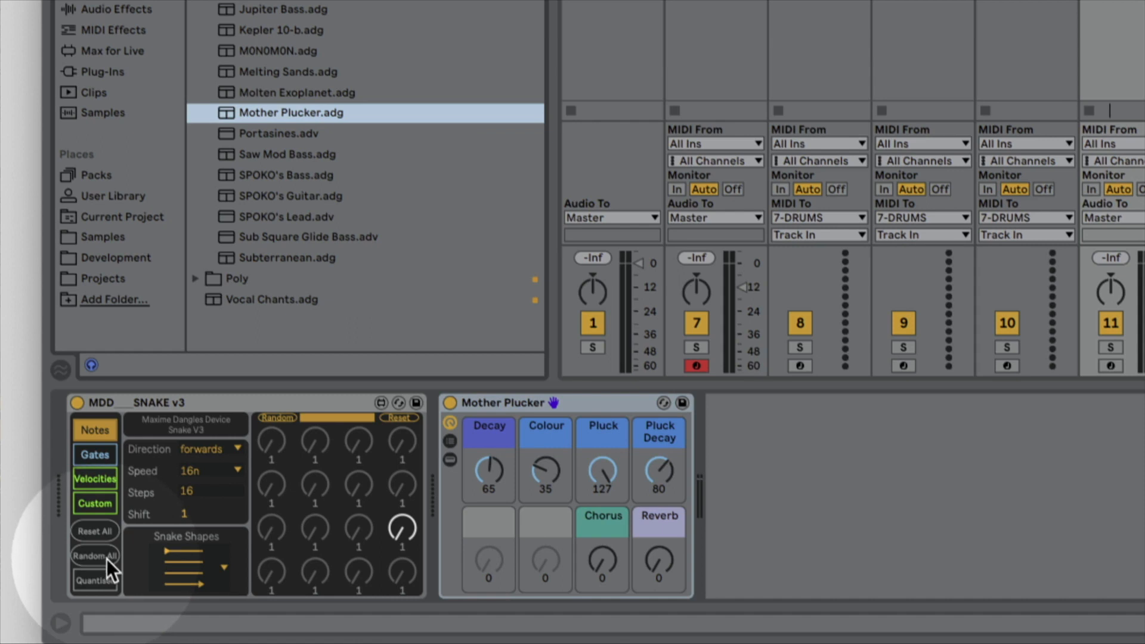
mouse_move(238, 449)
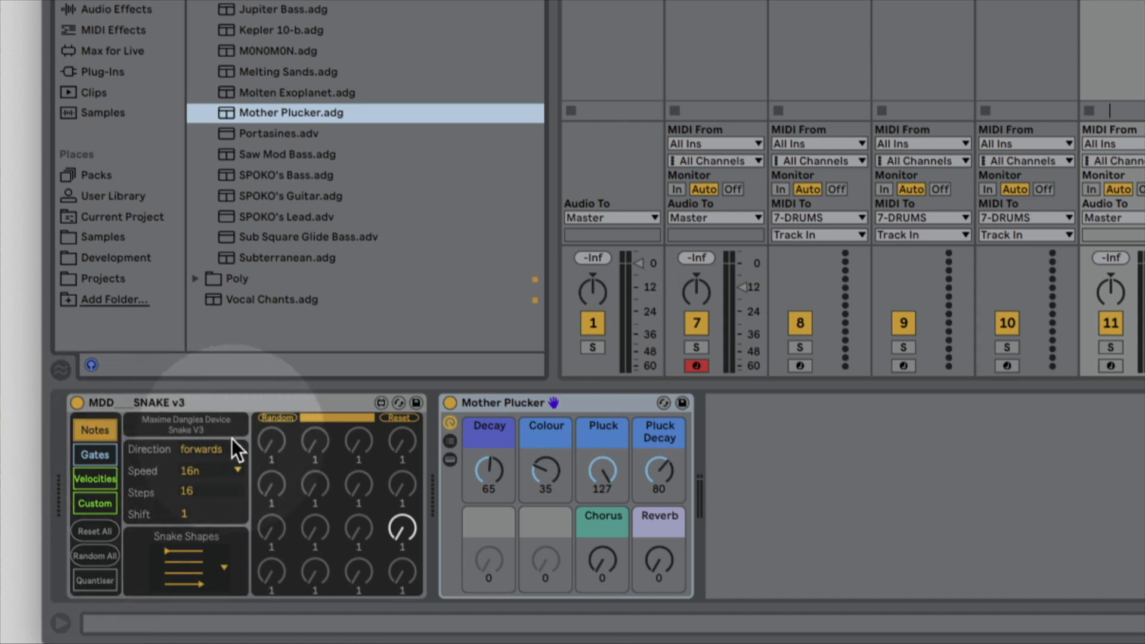
click(94, 429)
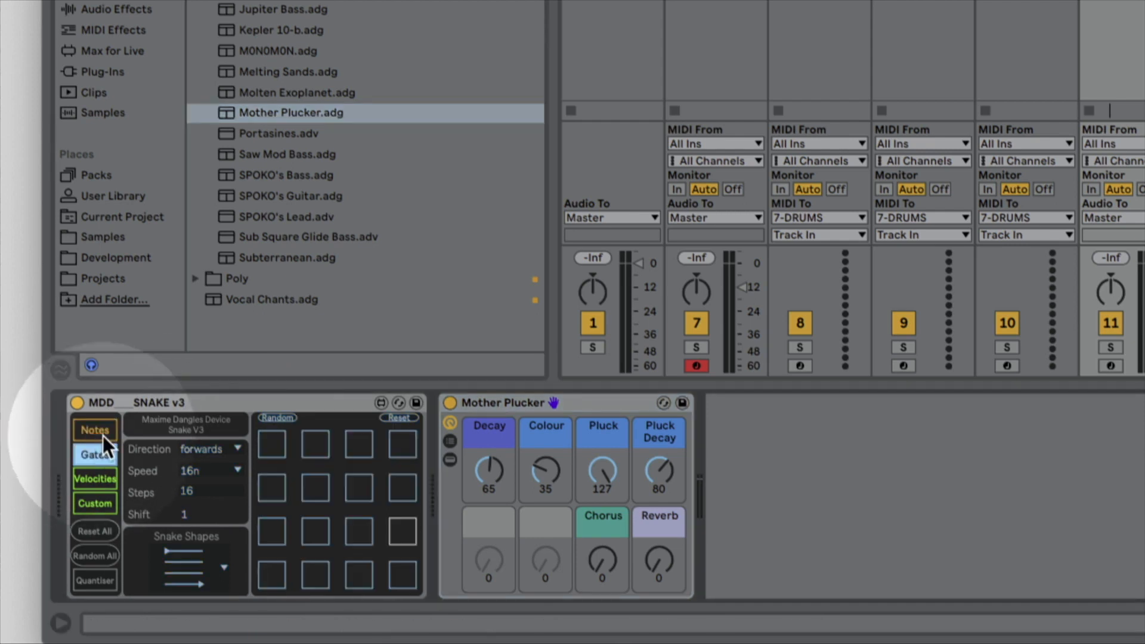
click(95, 453)
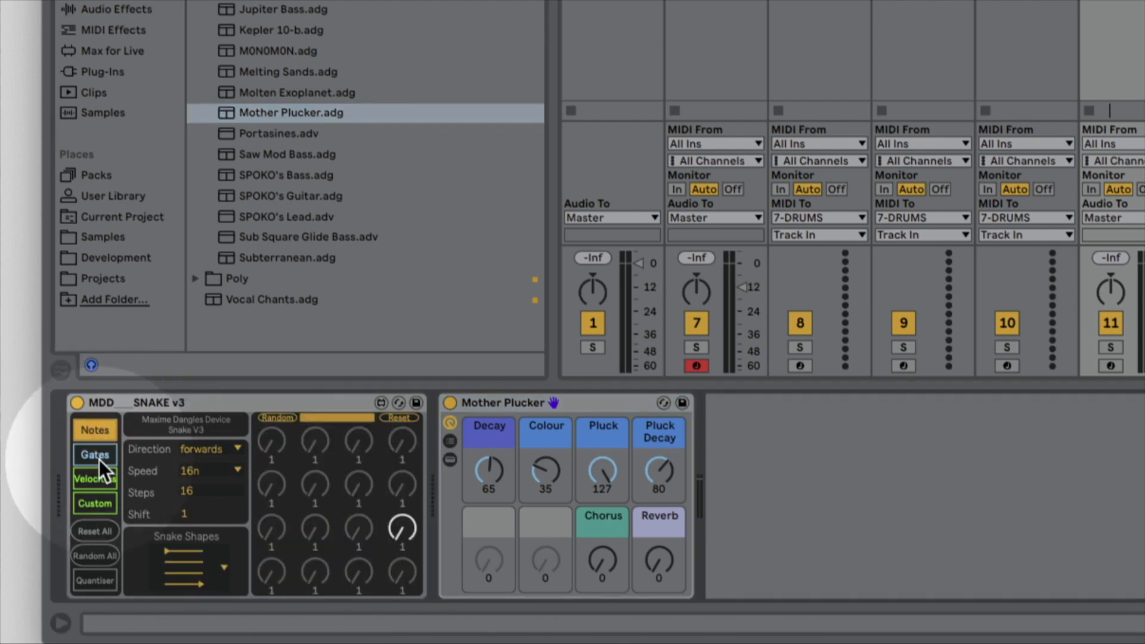
click(94, 455)
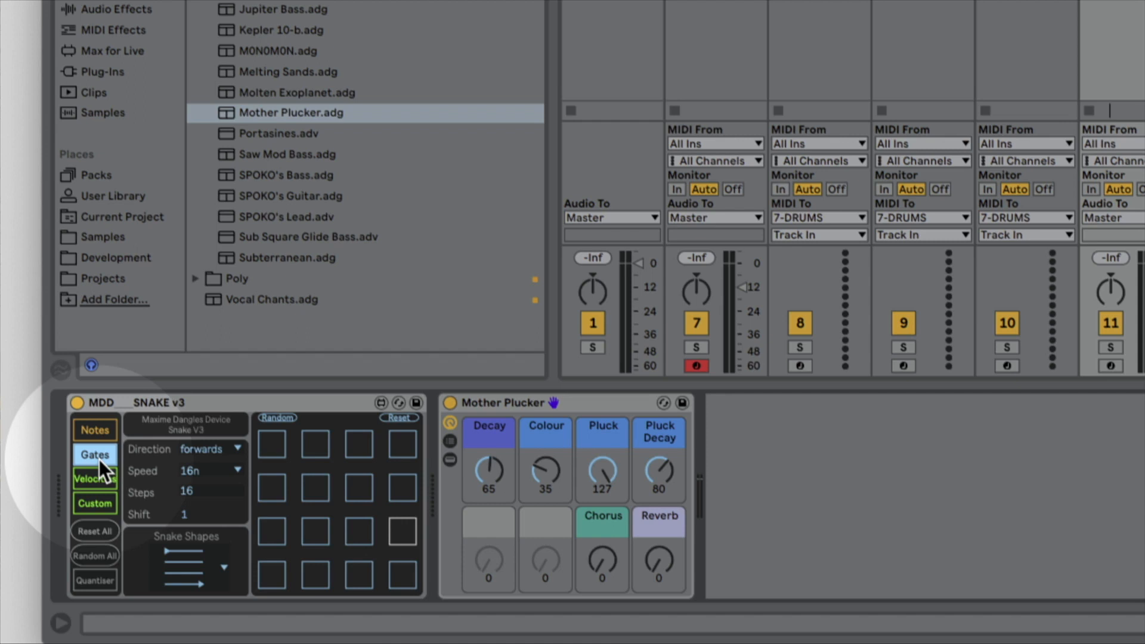
click(94, 478)
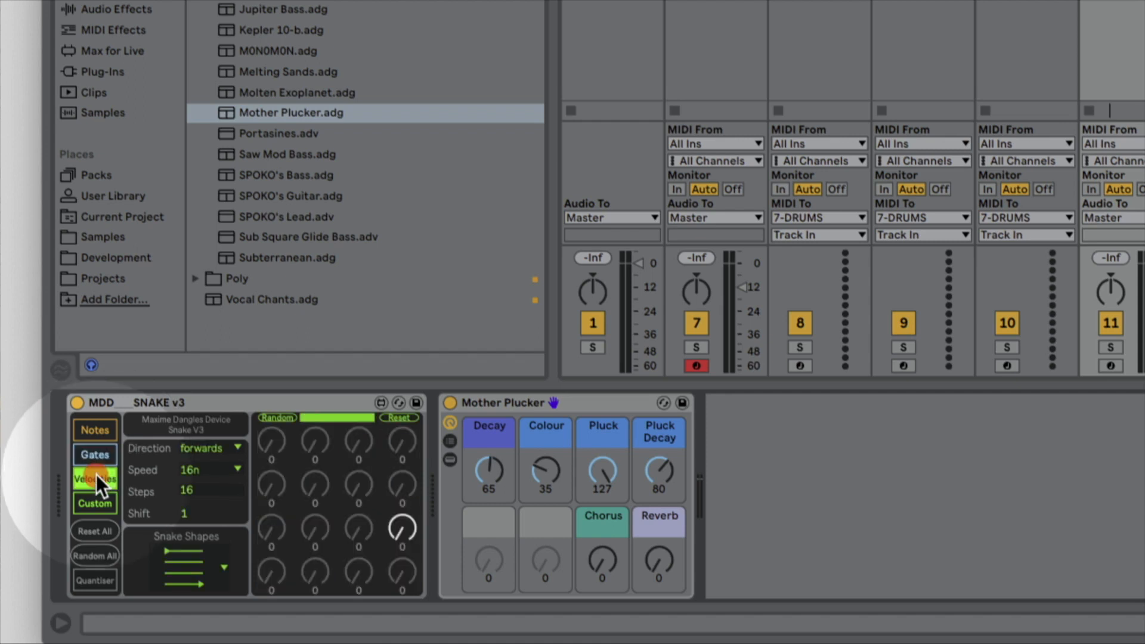
click(94, 479)
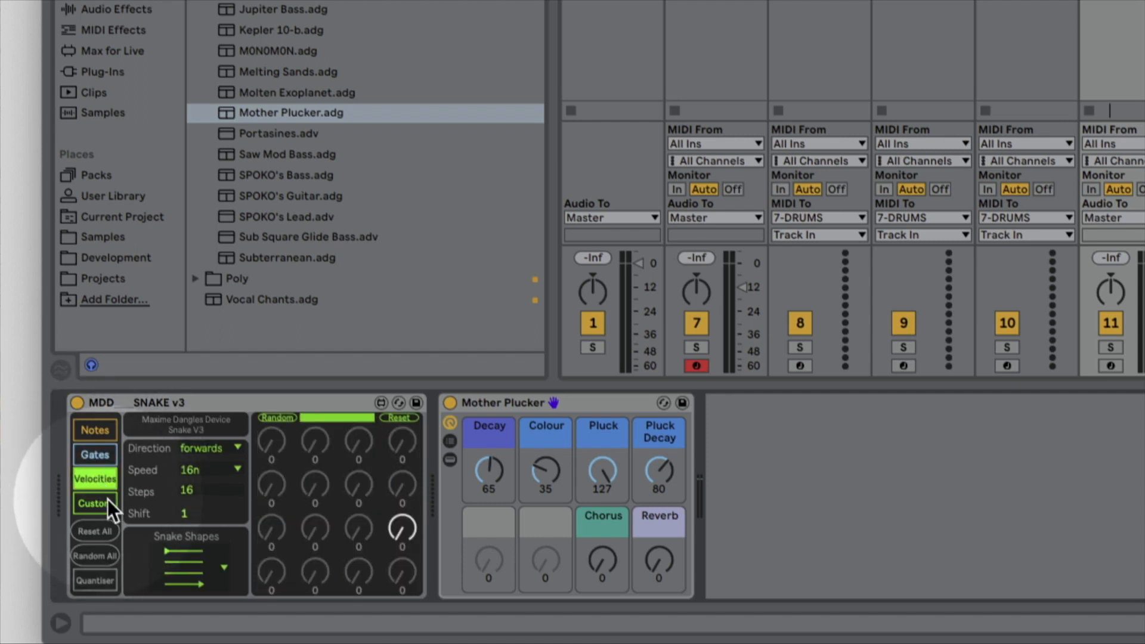
click(95, 503)
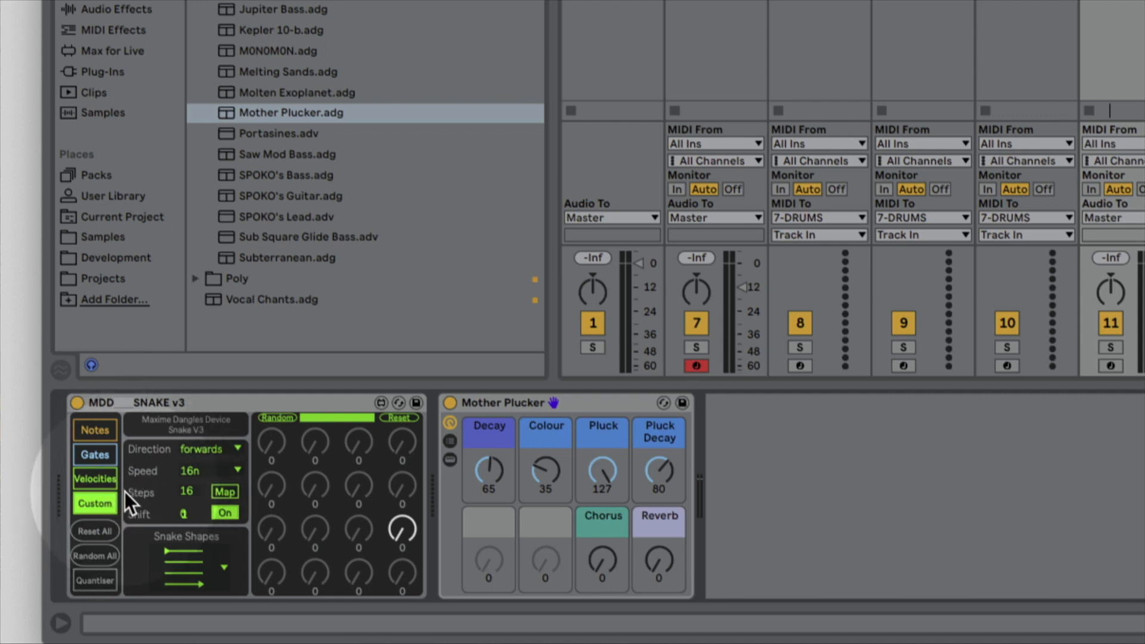
click(94, 532)
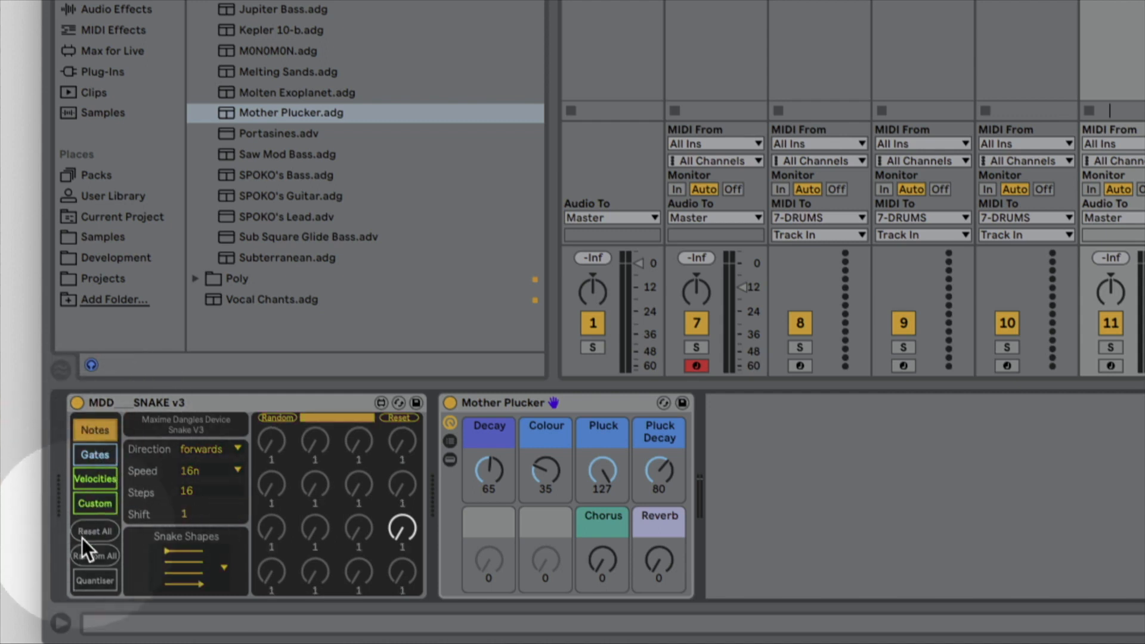
Randomise all Snake v3 step notes, start playback, then randomise the notes again.
click(95, 555)
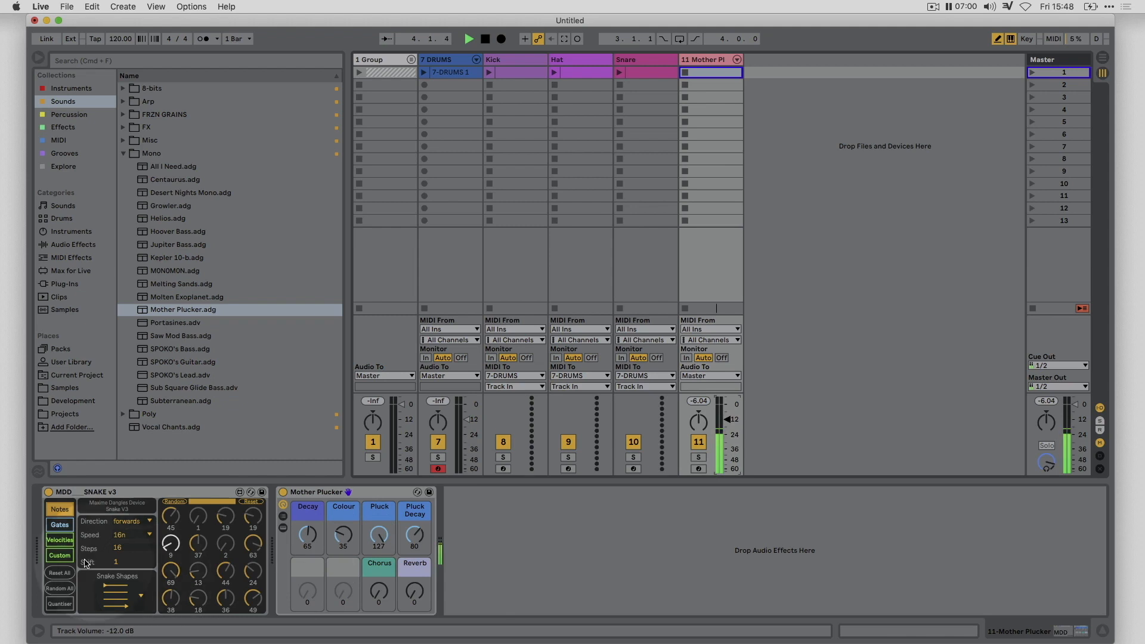
click(59, 588)
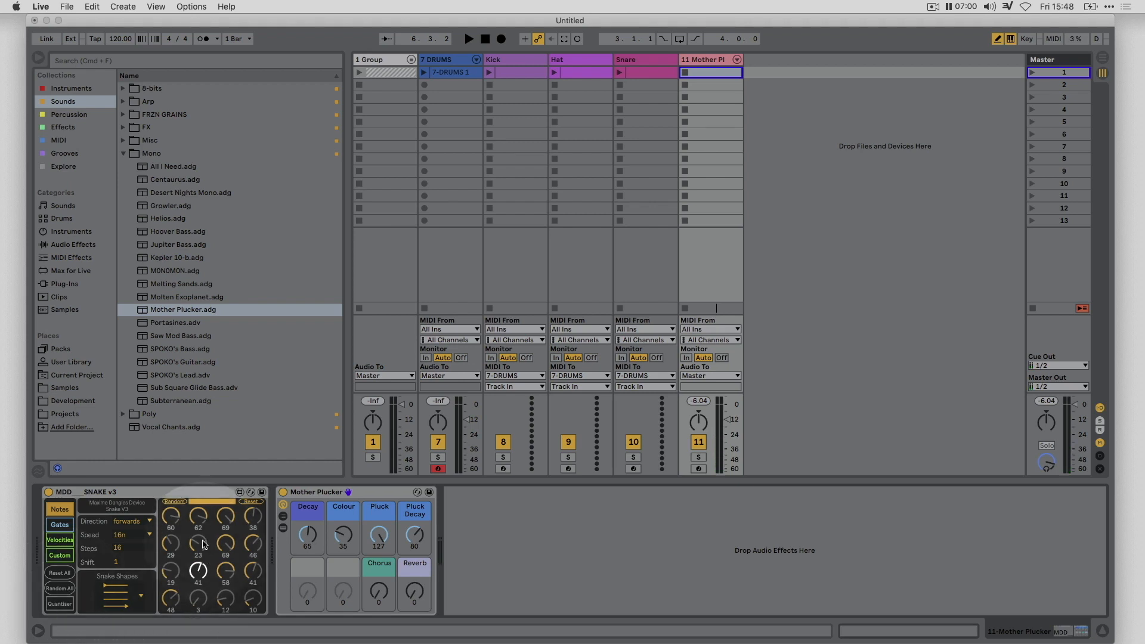
Add C Minor.adv from the MIDI Scale folder between Snake v3 and Mother Plucker.
click(58, 140)
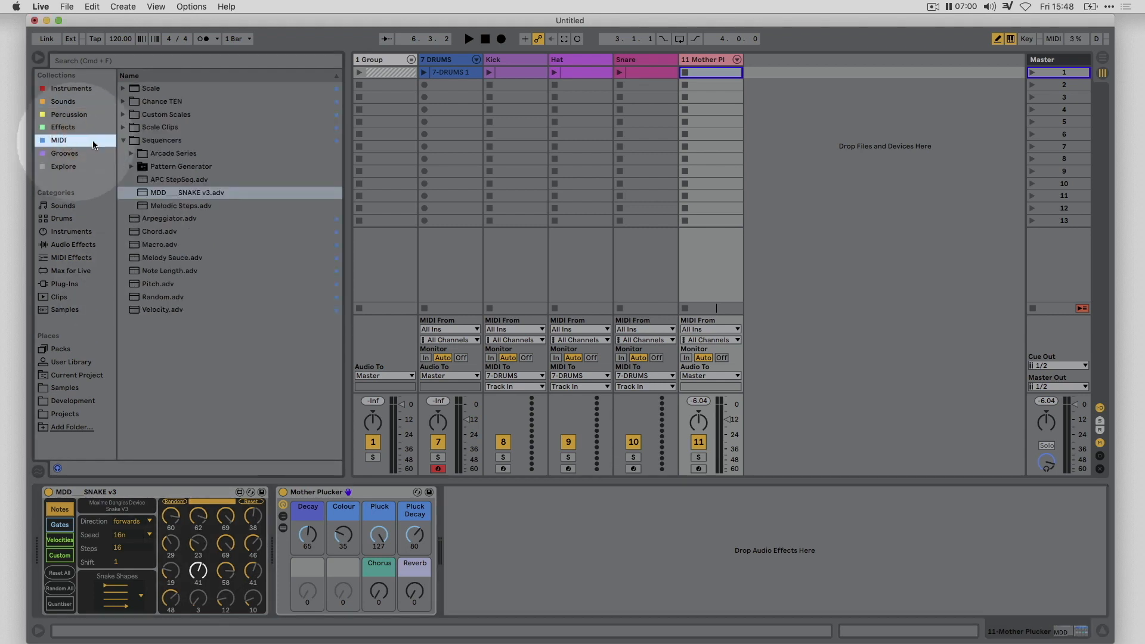
click(151, 88)
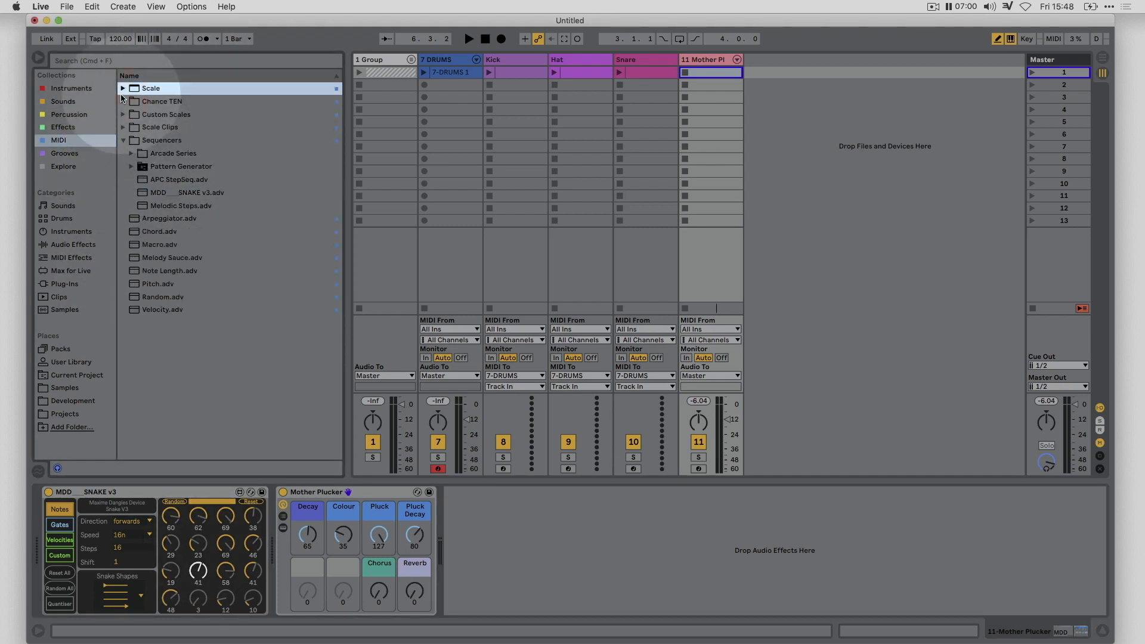
click(123, 87)
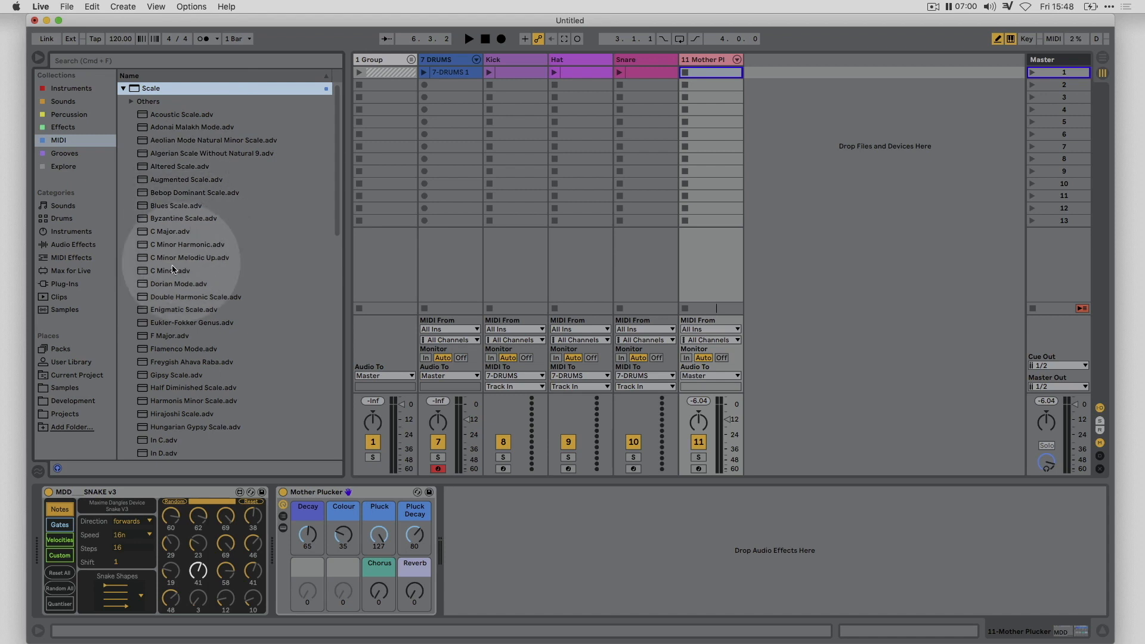
double_click(170, 270)
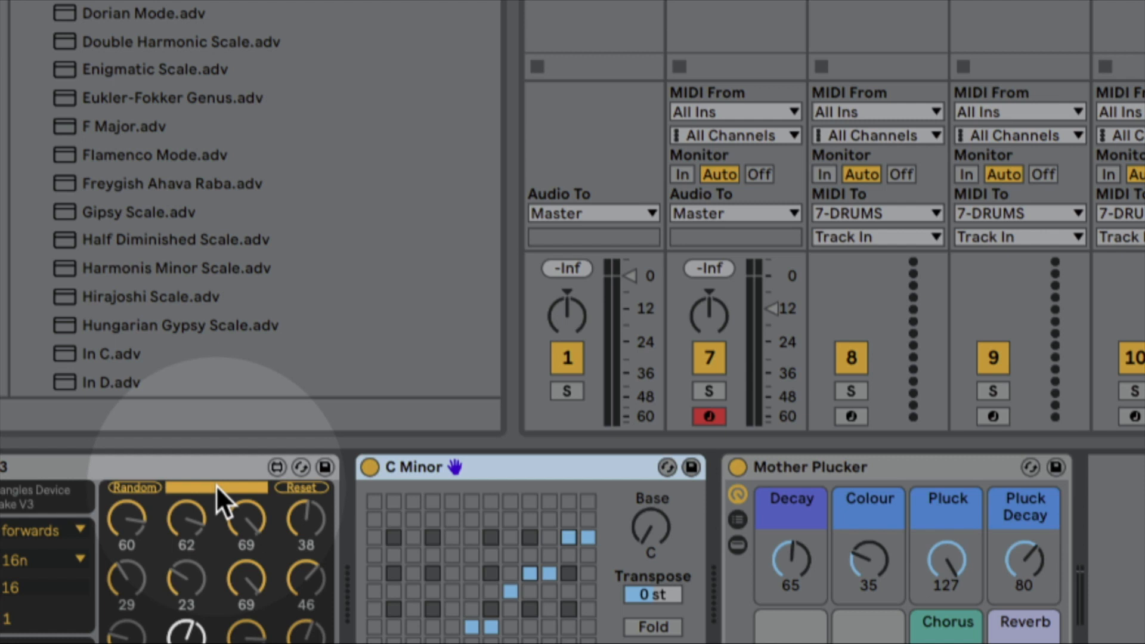
mouse_move(442, 468)
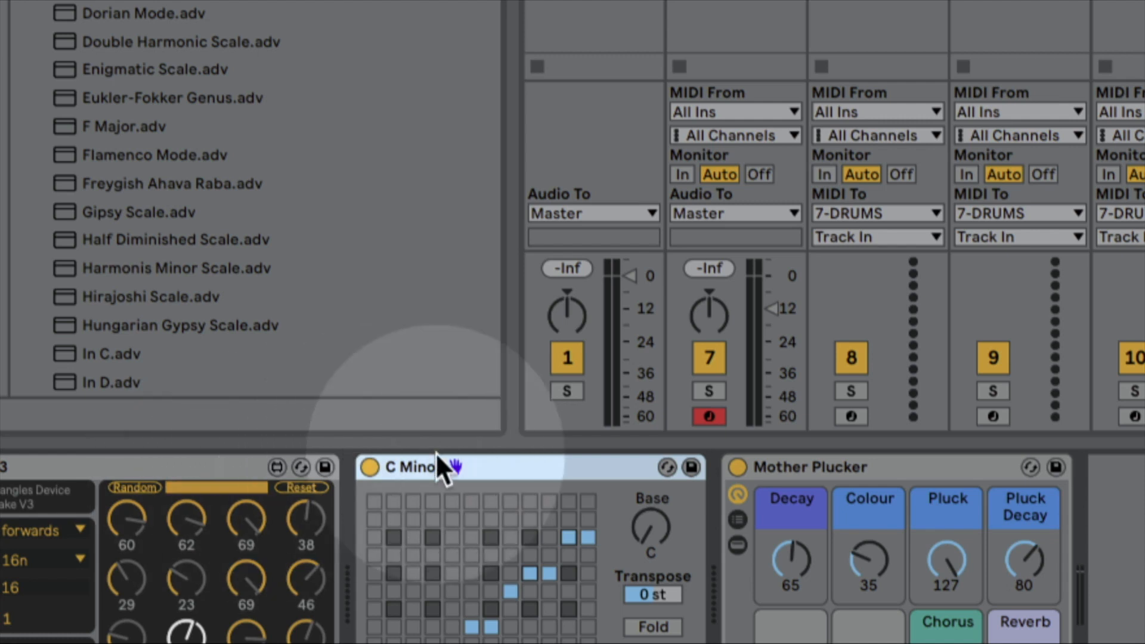
Scroll to Snake's knob grid and generate new random step notes through C Minor.
scroll(down, 3)
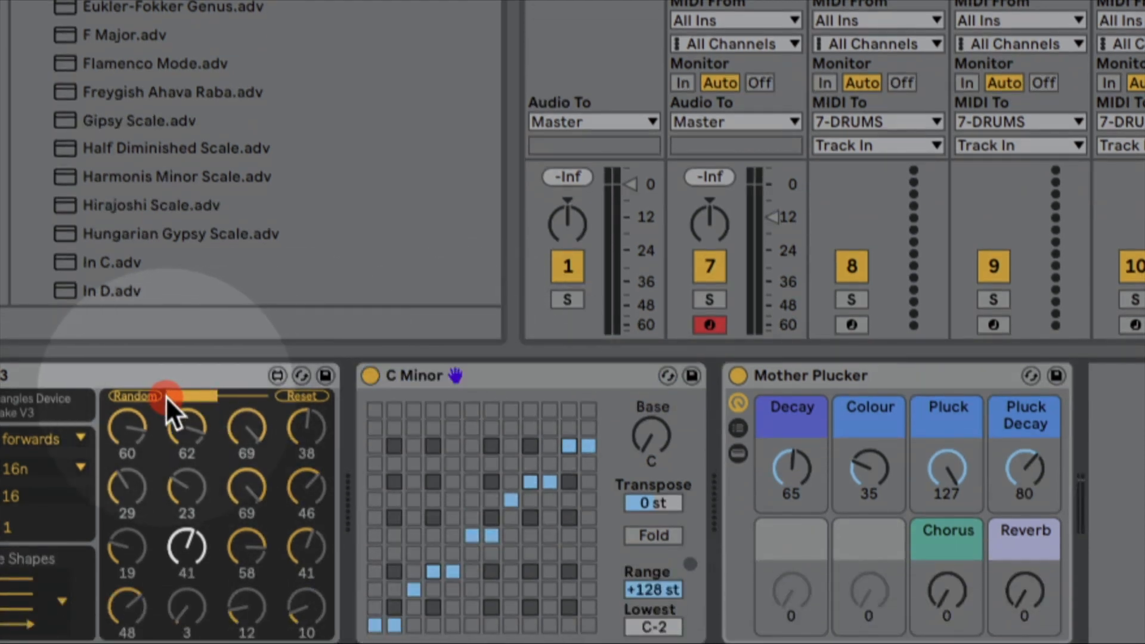
click(131, 394)
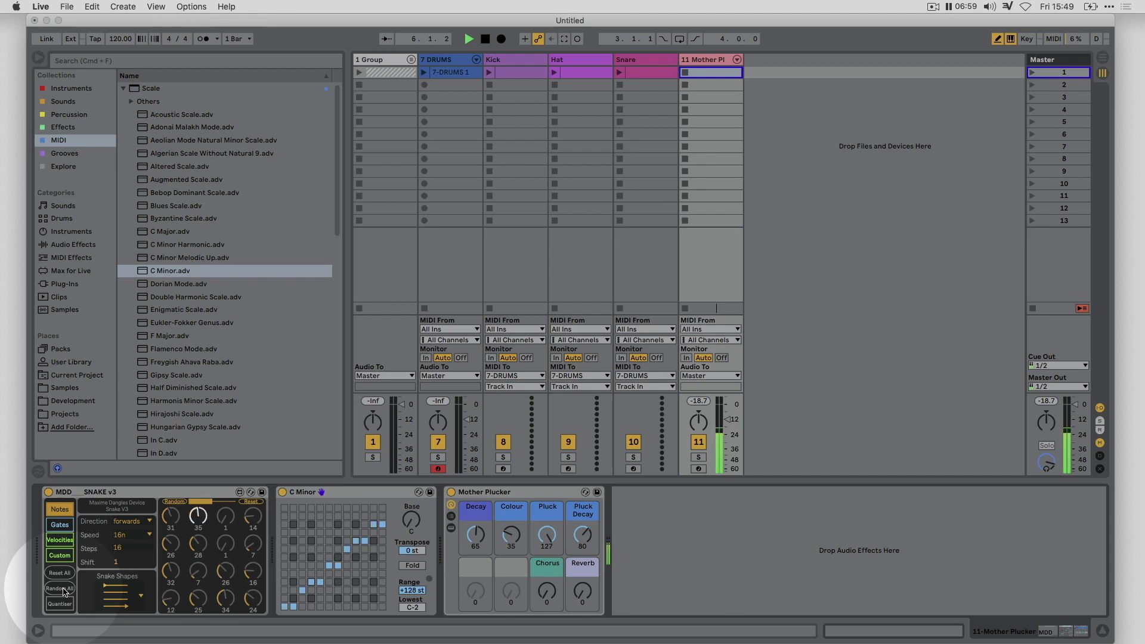
Use Random All on Snake v3 to randomise every step setting at once.
click(59, 590)
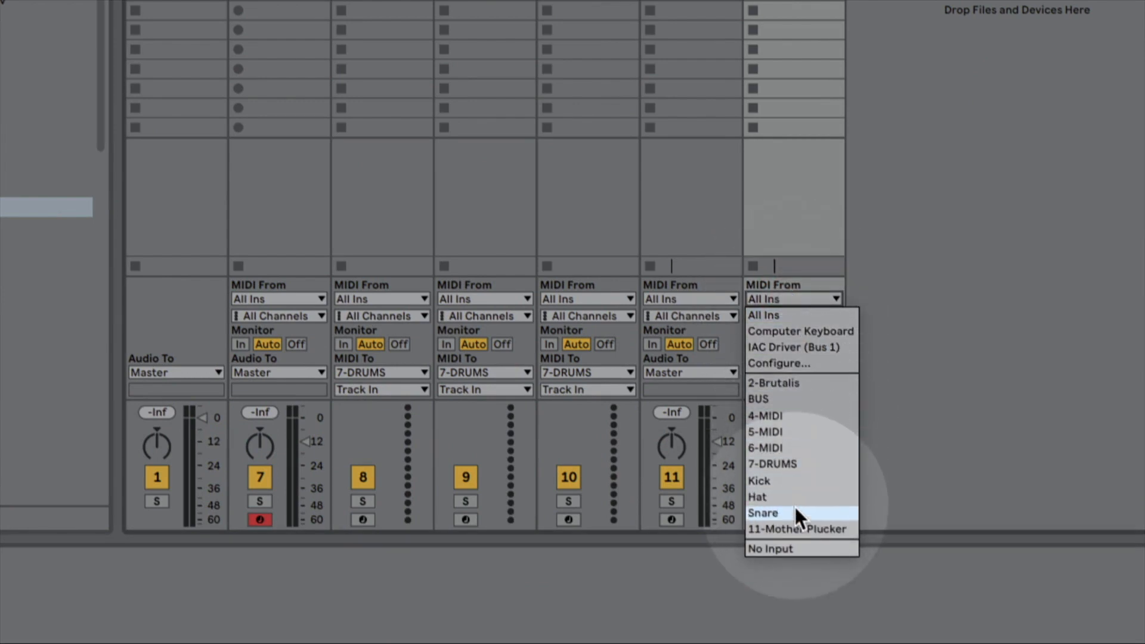
Feed track 12 from Mother Plucker, record the bass clip and open 12-MIDI 1.
click(797, 529)
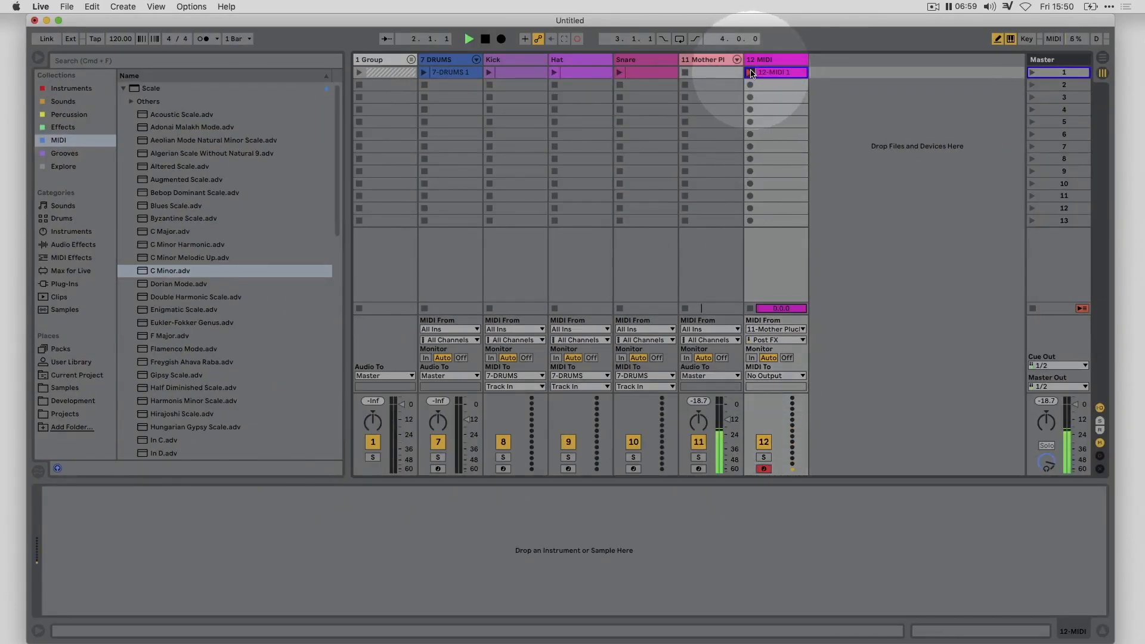
click(748, 308)
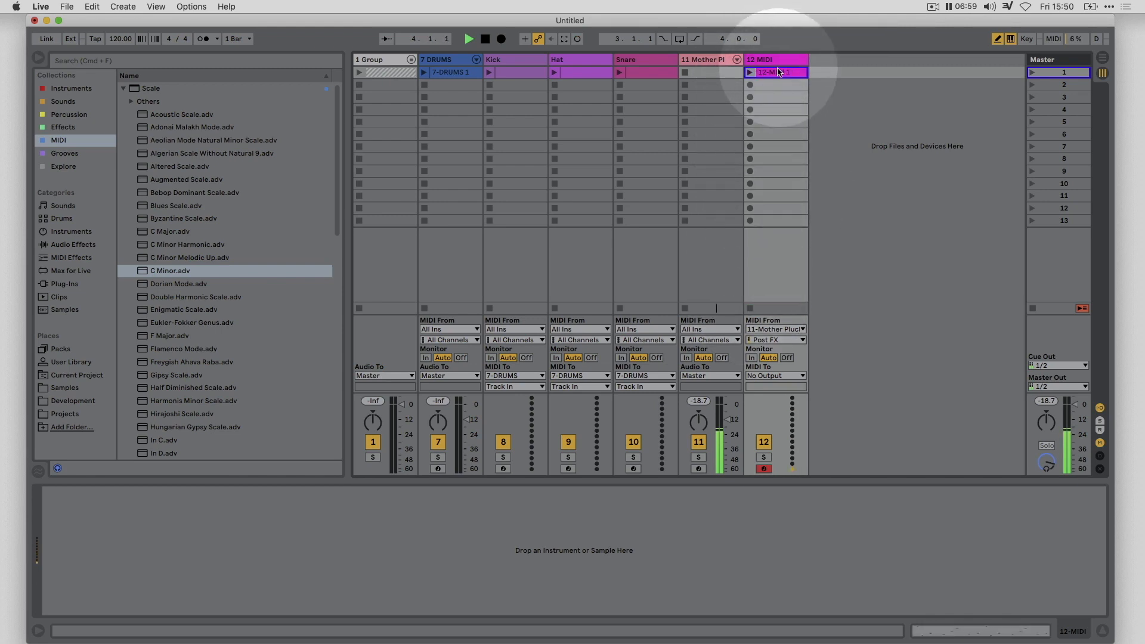
click(710, 71)
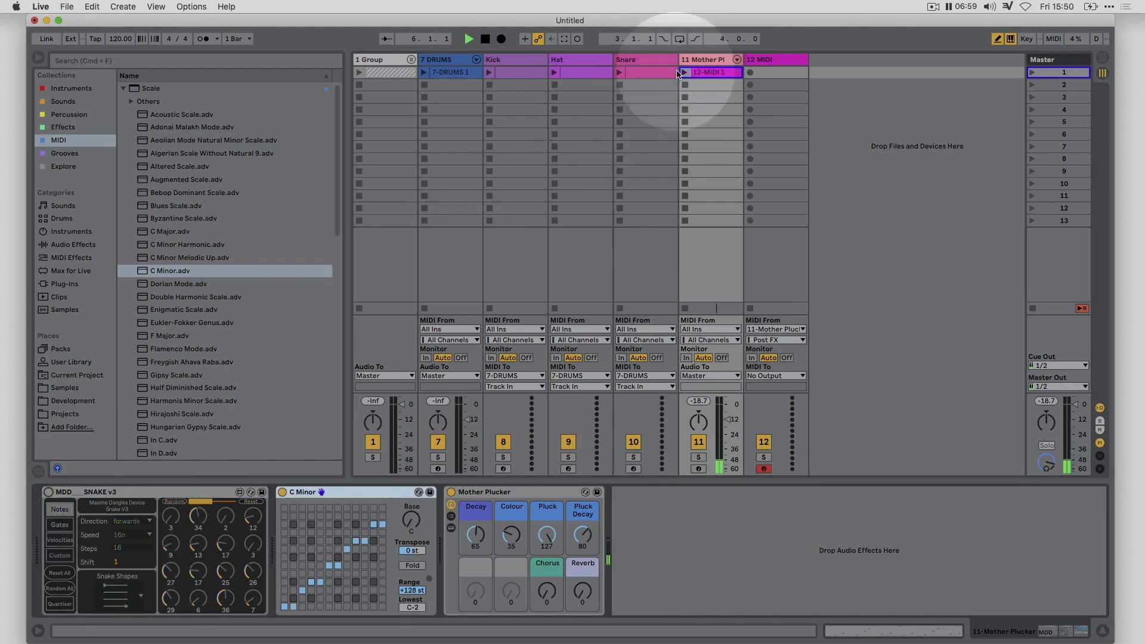
double_click(712, 71)
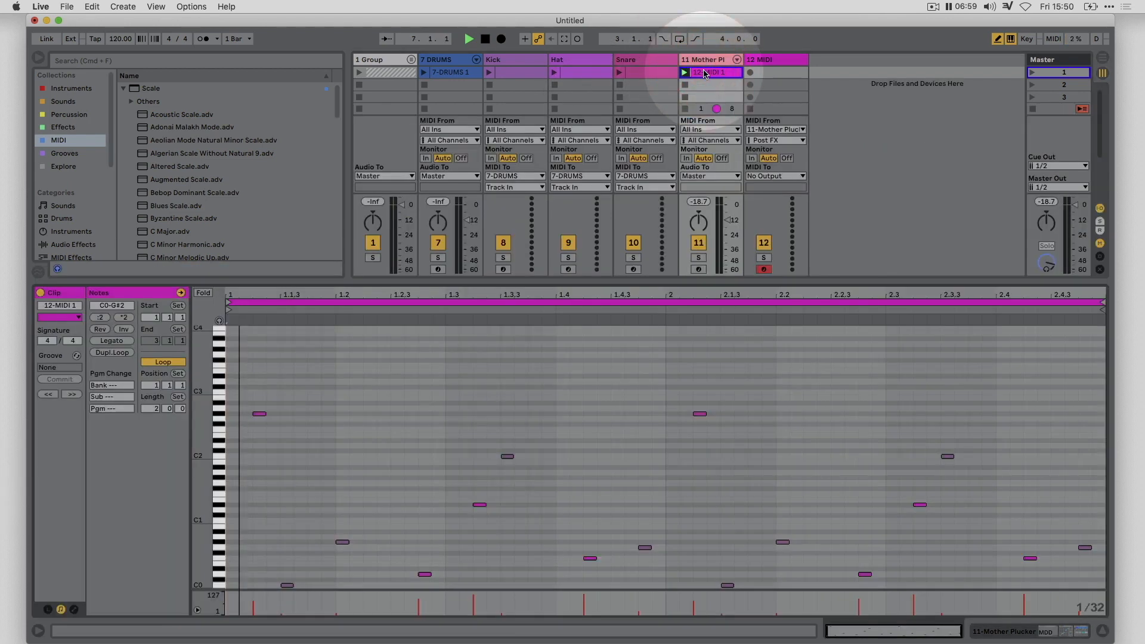
click(469, 38)
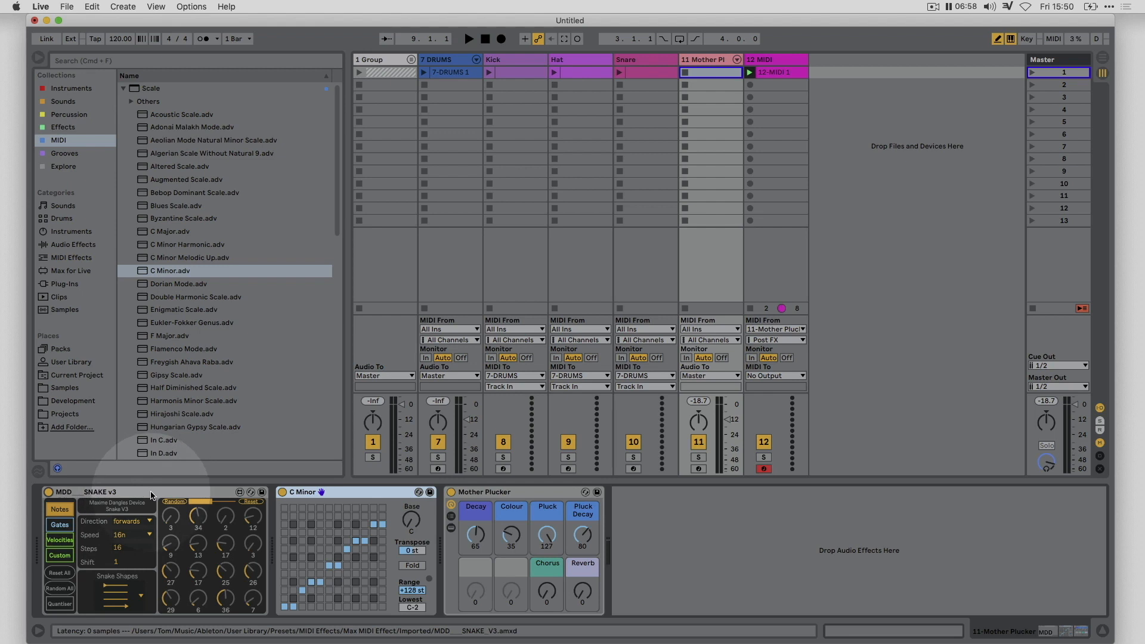
mouse_move(165, 487)
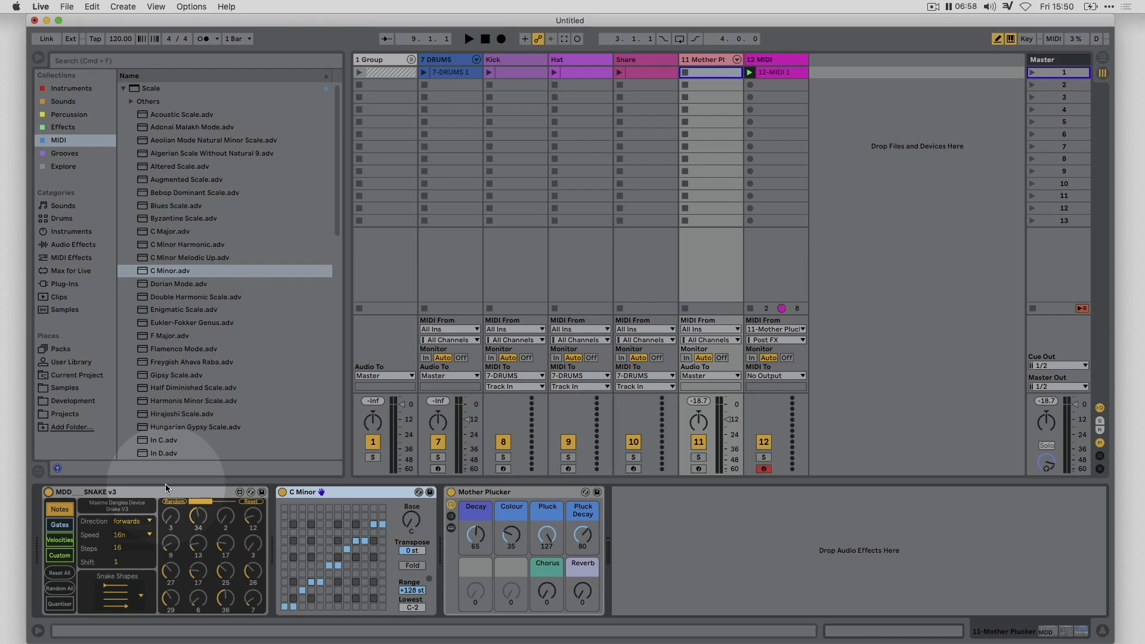
Map Snake v3 to Mother Plucker's Colour knob and randomise its step values.
click(470, 39)
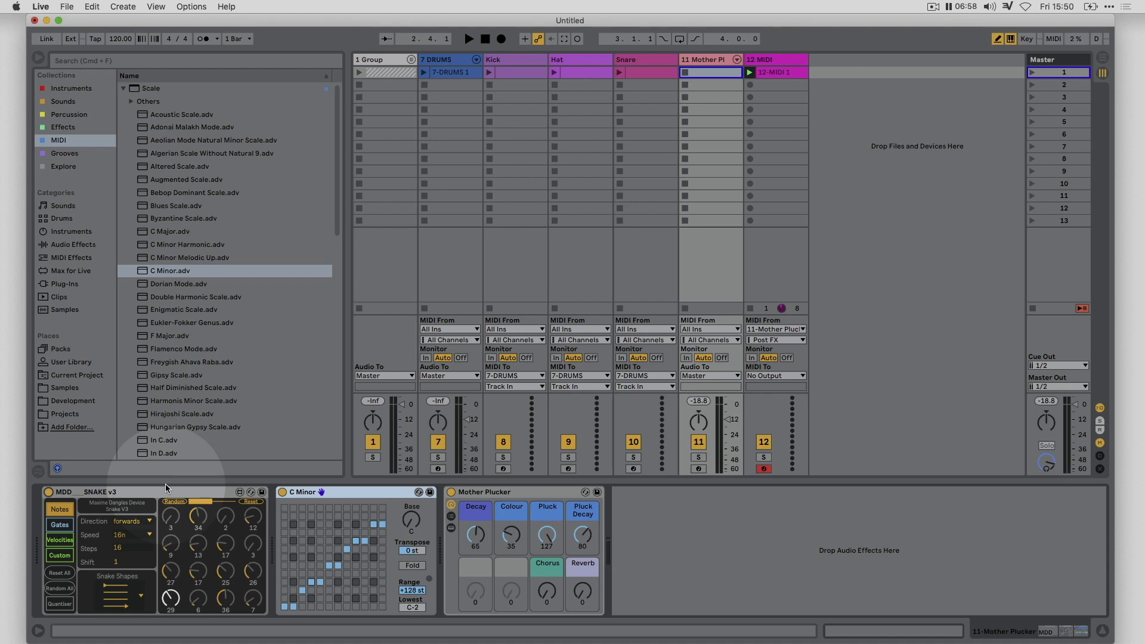
mouse_move(77, 552)
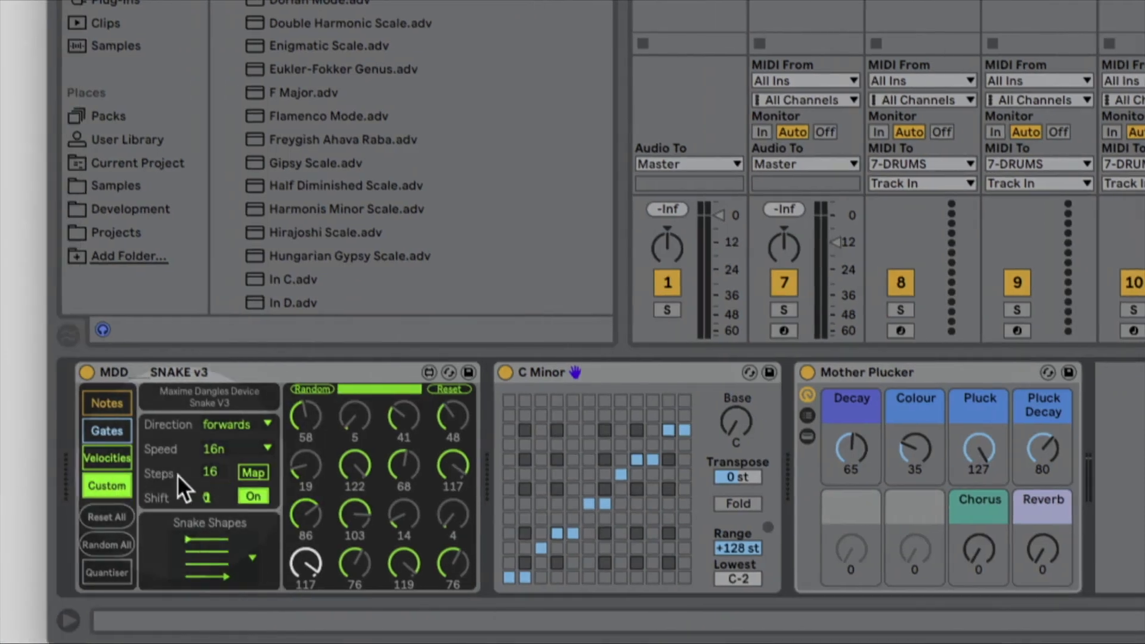
mouse_move(394, 442)
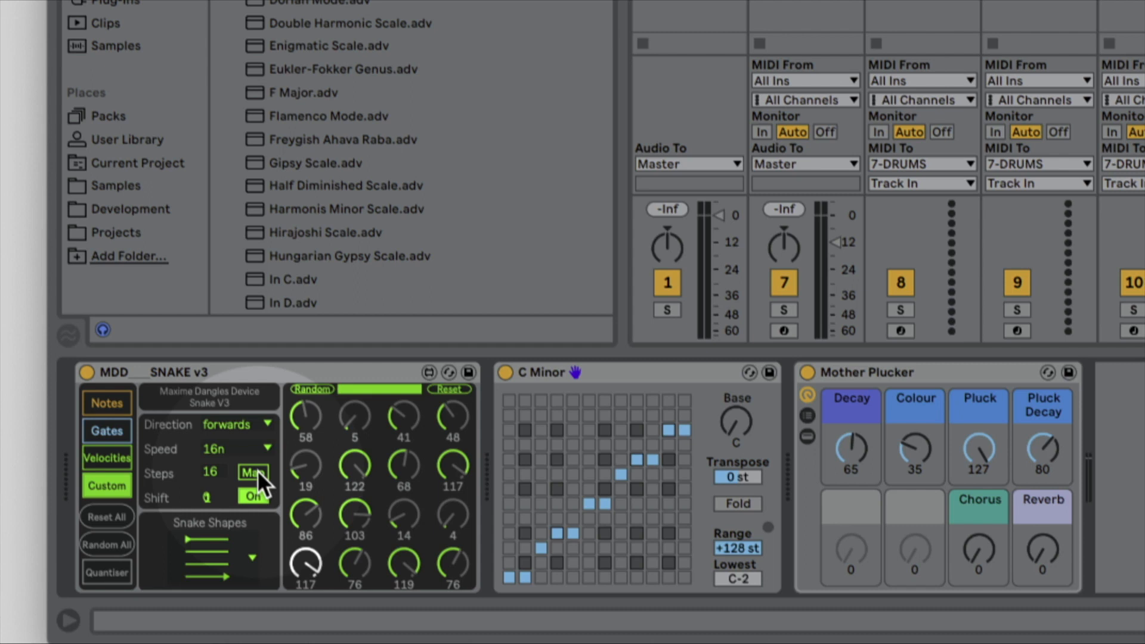
click(253, 473)
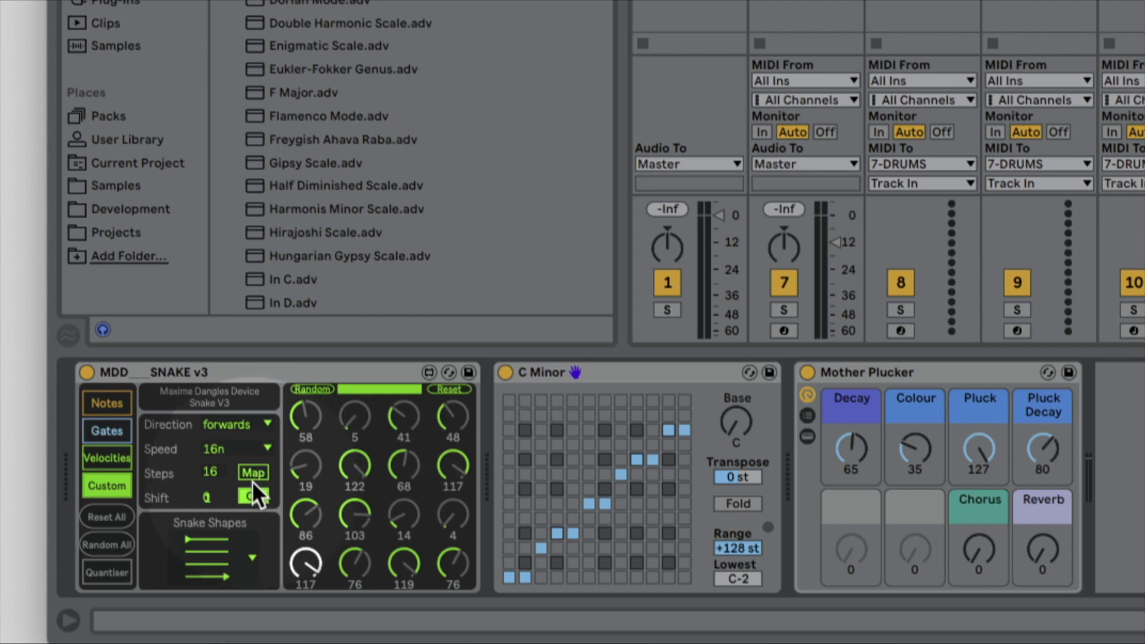
click(252, 497)
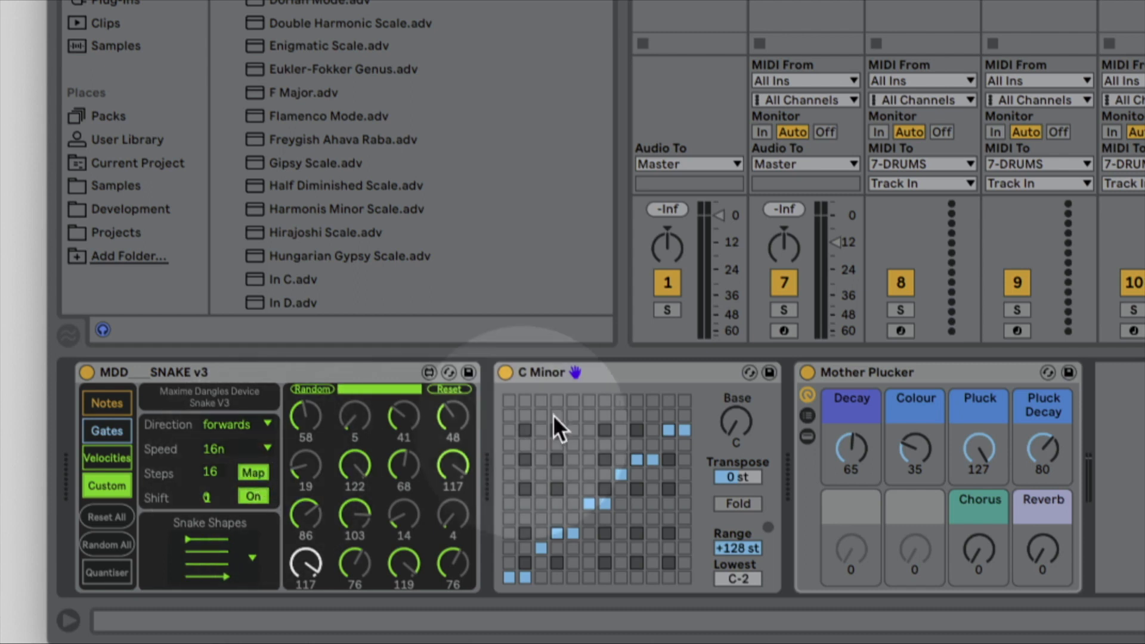
click(913, 452)
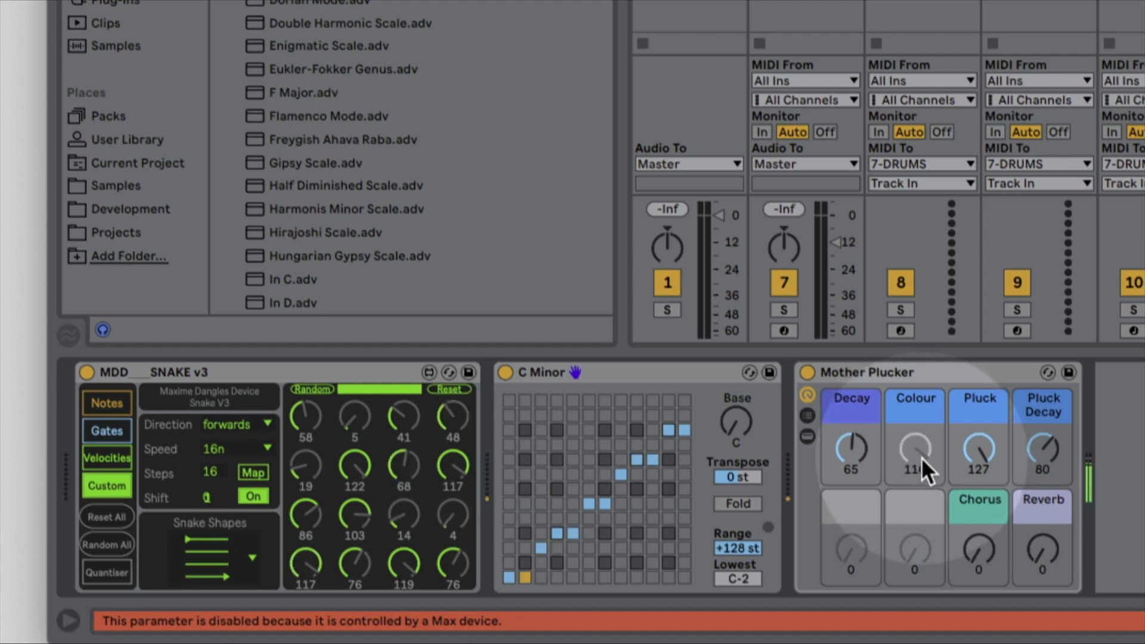
mouse_move(928, 482)
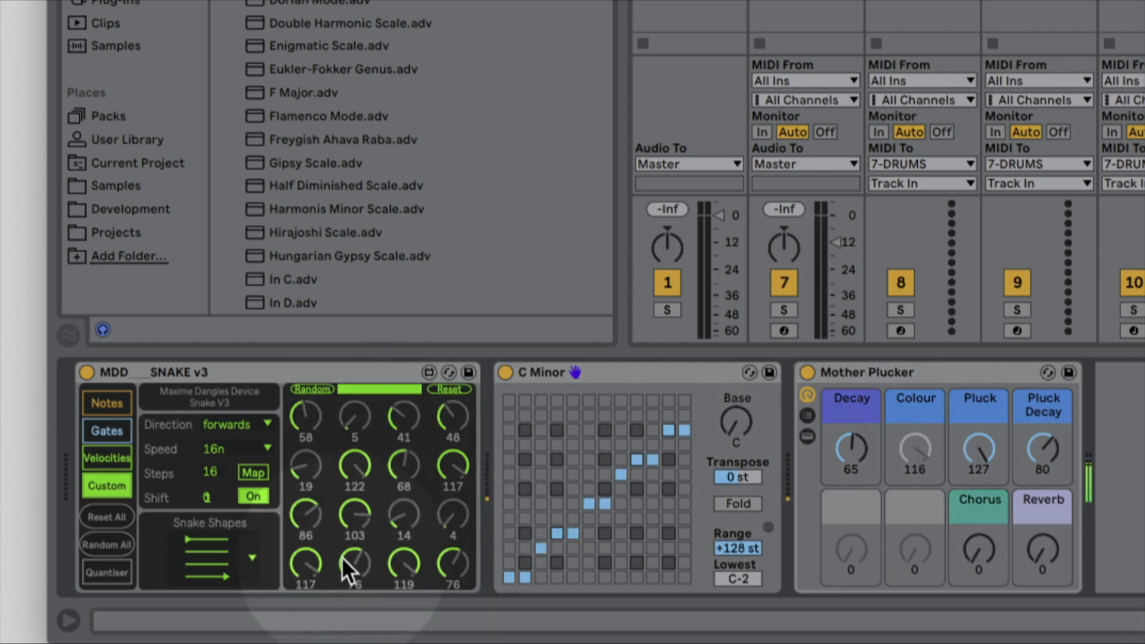
click(310, 388)
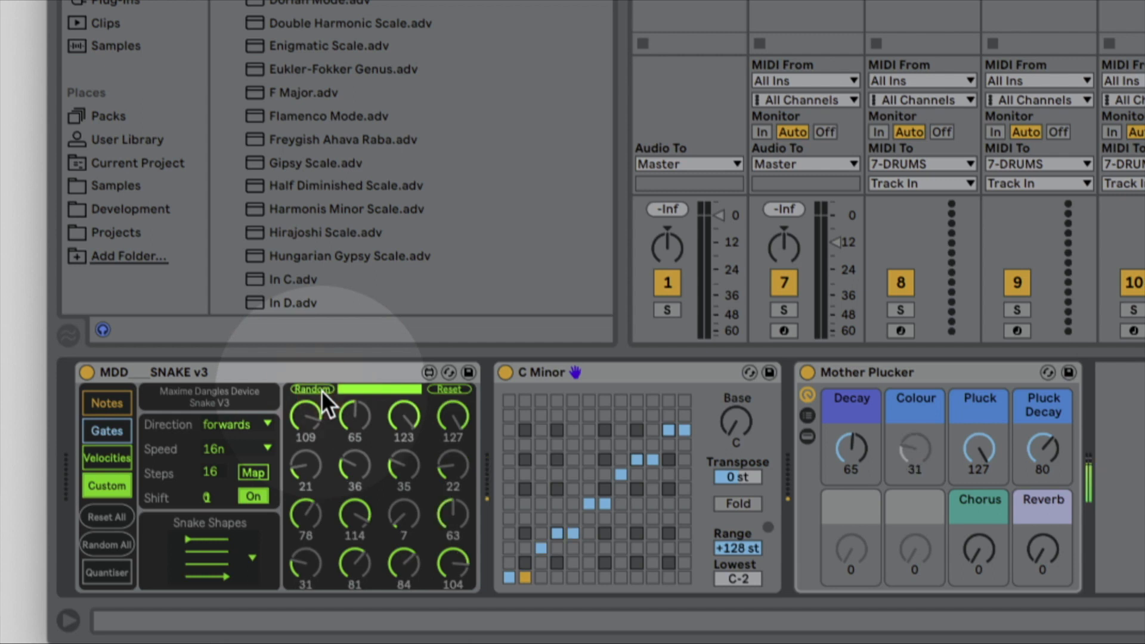
mouse_move(397, 400)
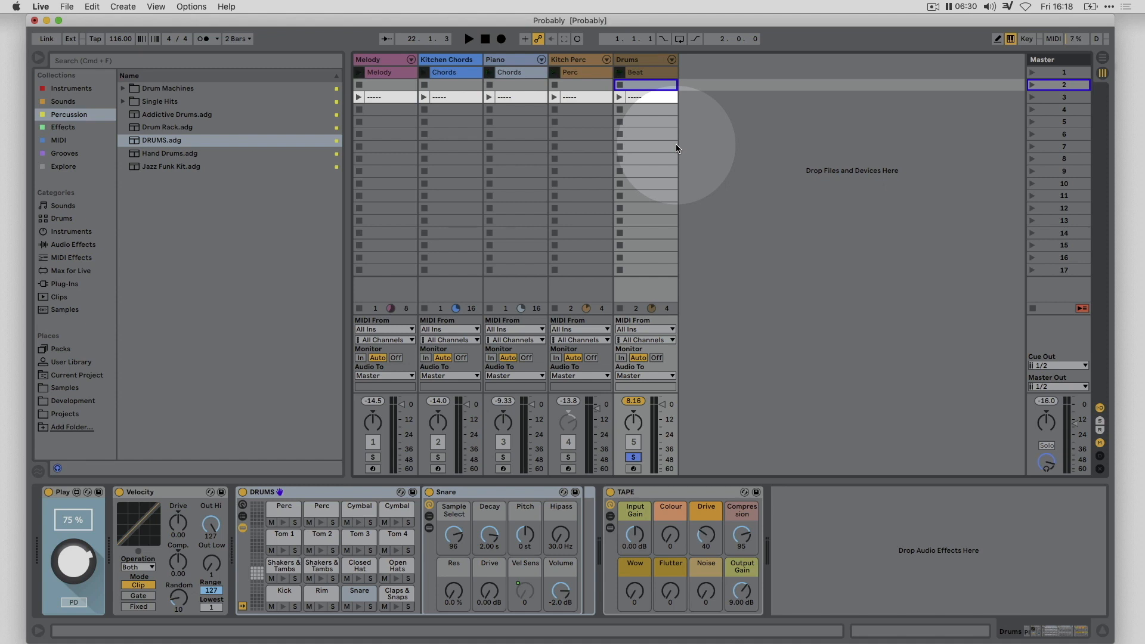
mouse_move(675, 262)
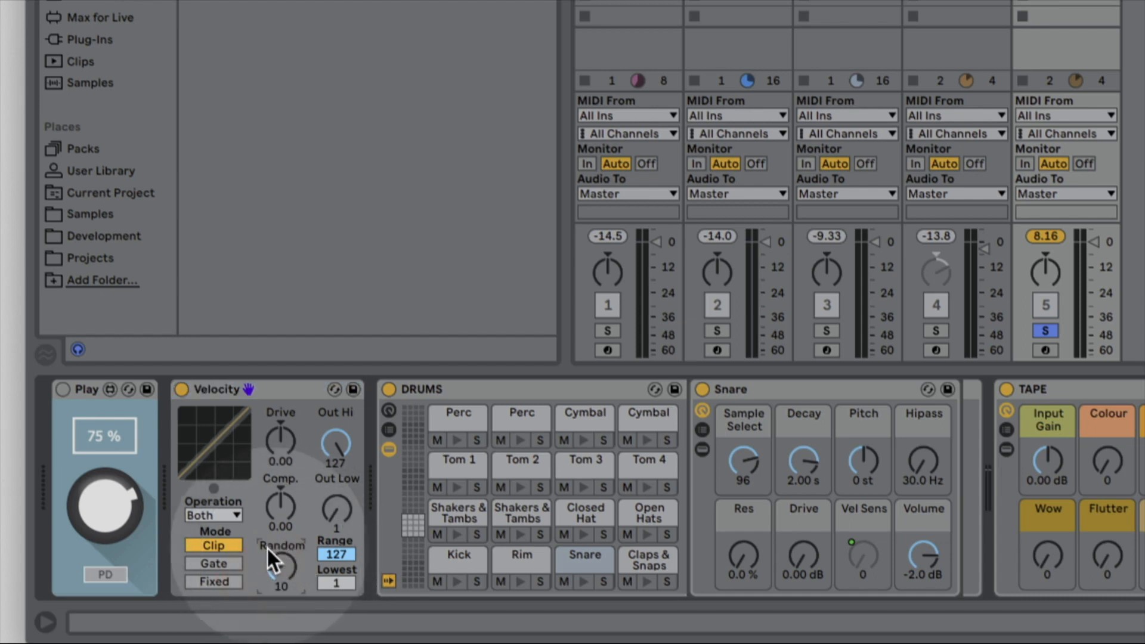
mouse_move(301, 577)
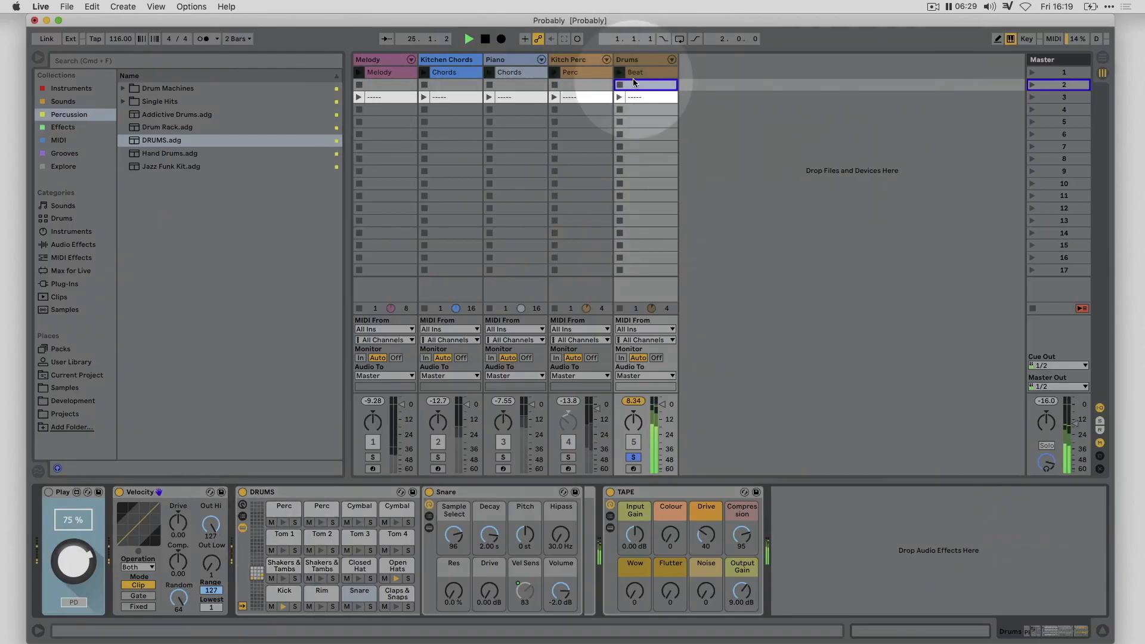
Turn the Drums track Velocity device's Random amount to 15.
double_click(648, 71)
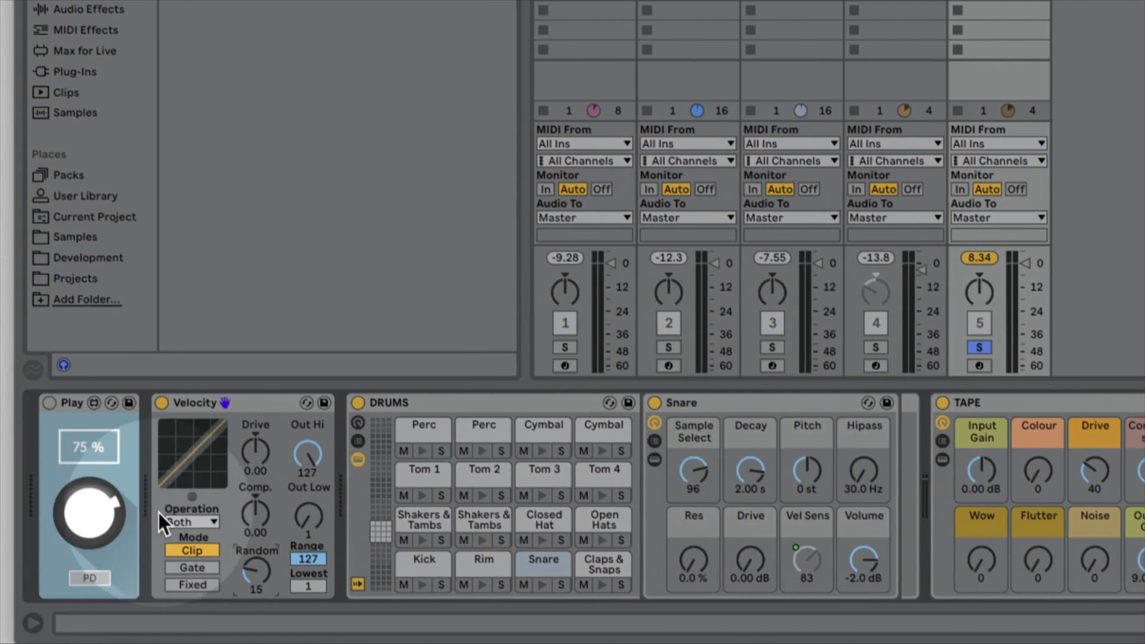
Lower the Chance Play device's probability from 75% to 51%.
click(49, 404)
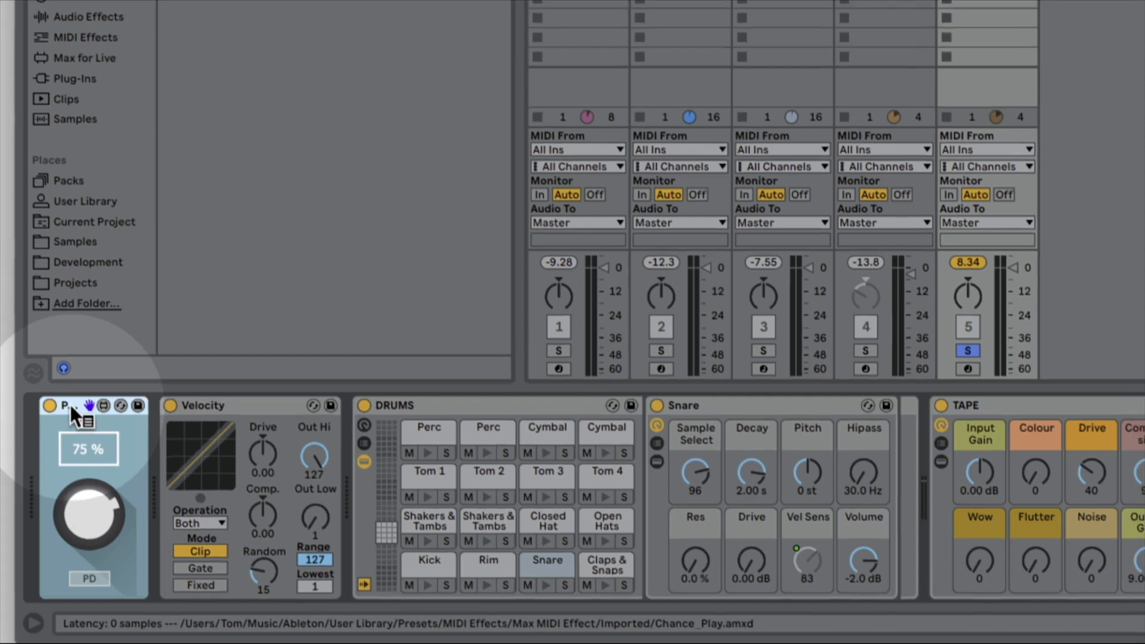
scroll(up, 3)
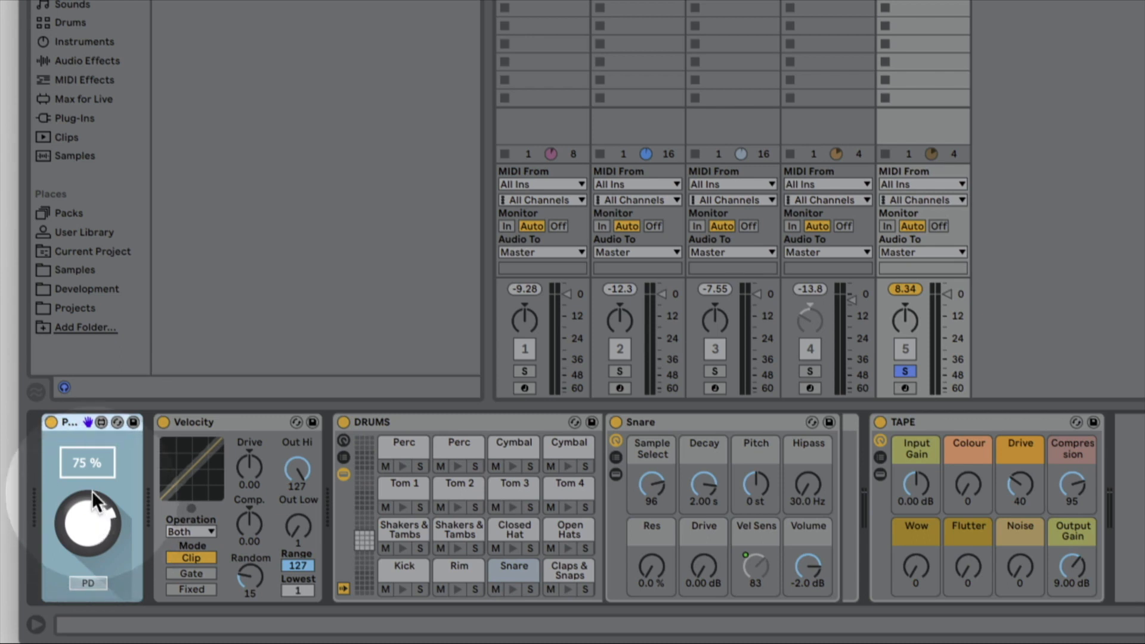
mouse_move(90, 484)
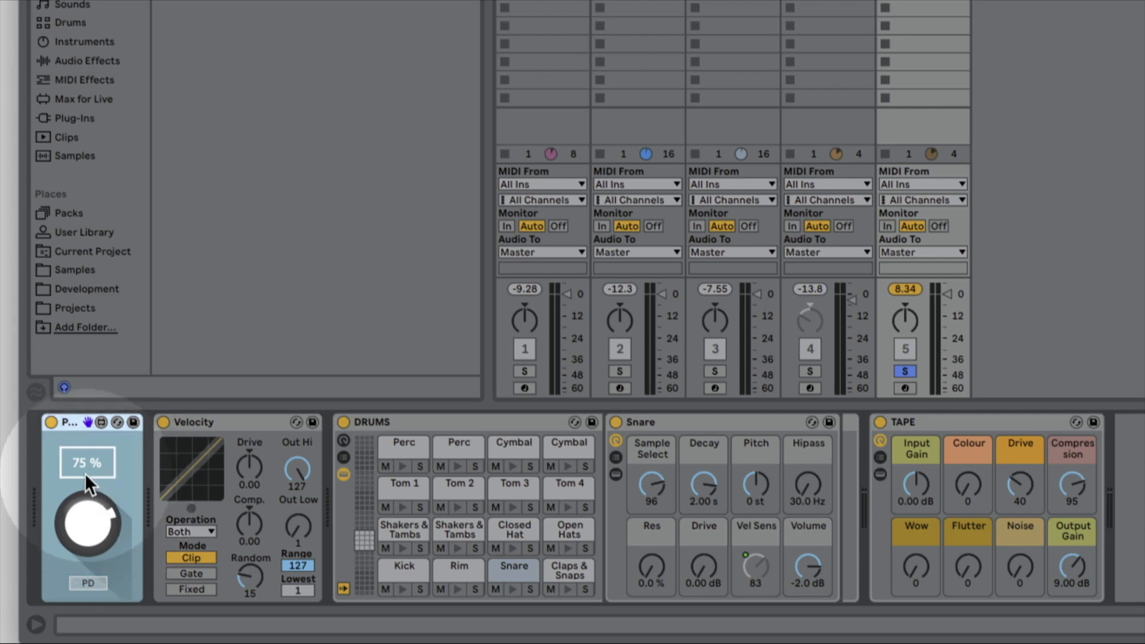
mouse_move(95, 537)
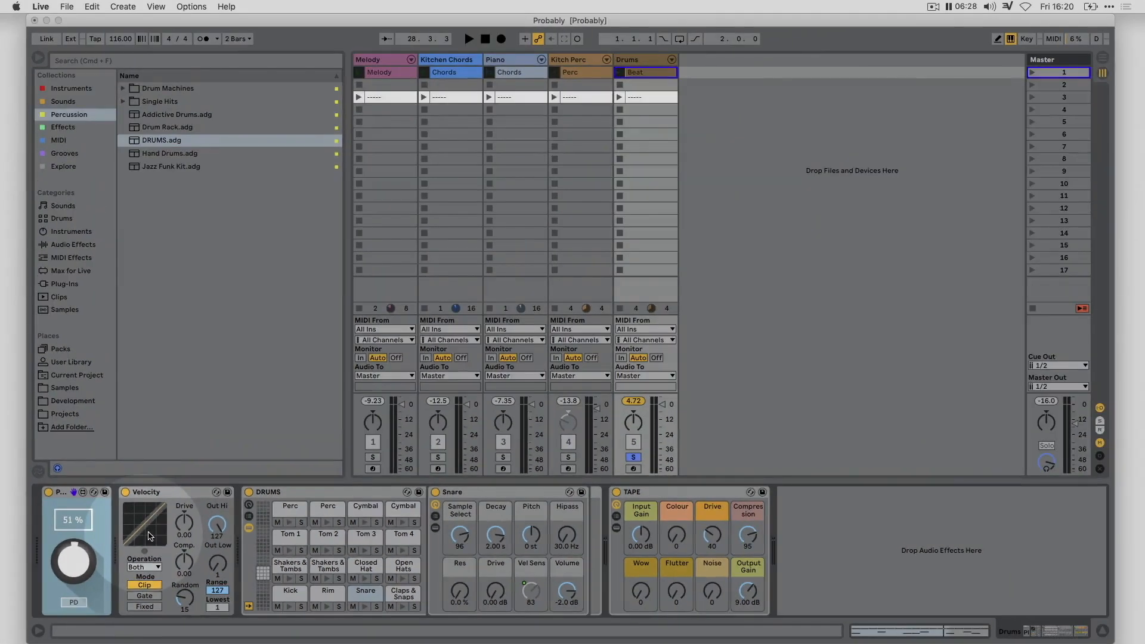
mouse_move(415, 214)
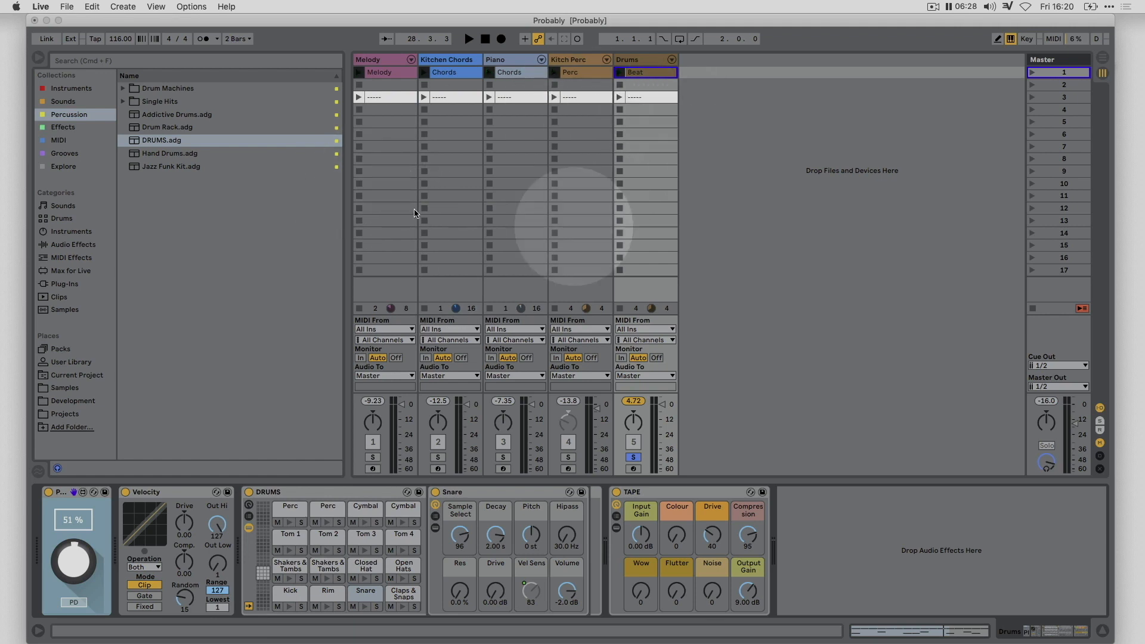
Add the LFO from the Control audio effects after TAPE on the Drums track.
click(63, 127)
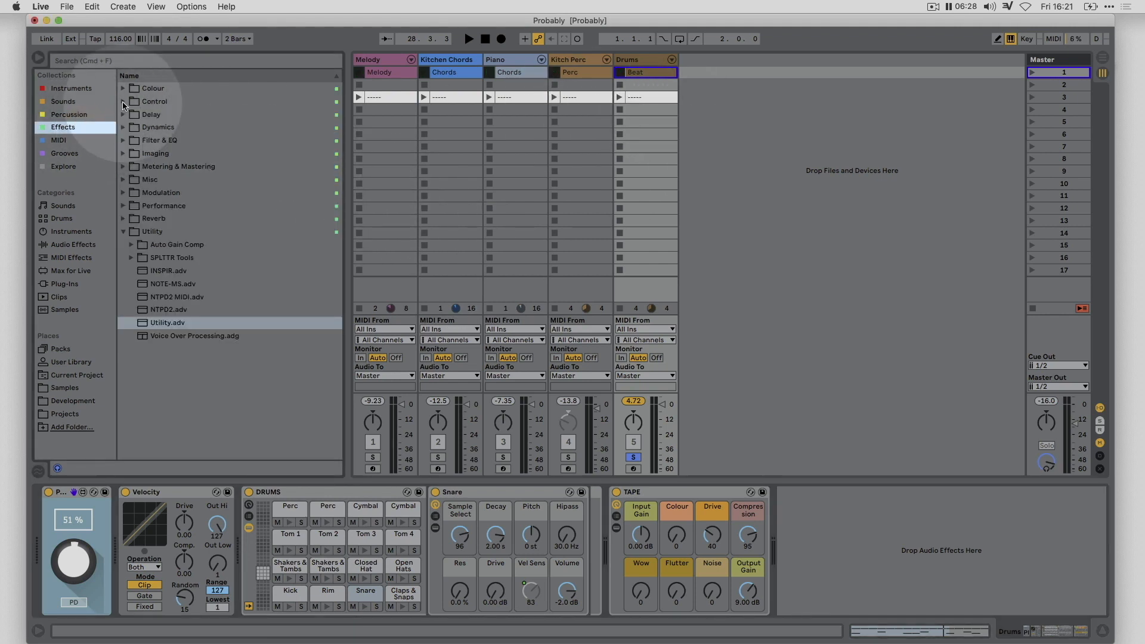
click(123, 101)
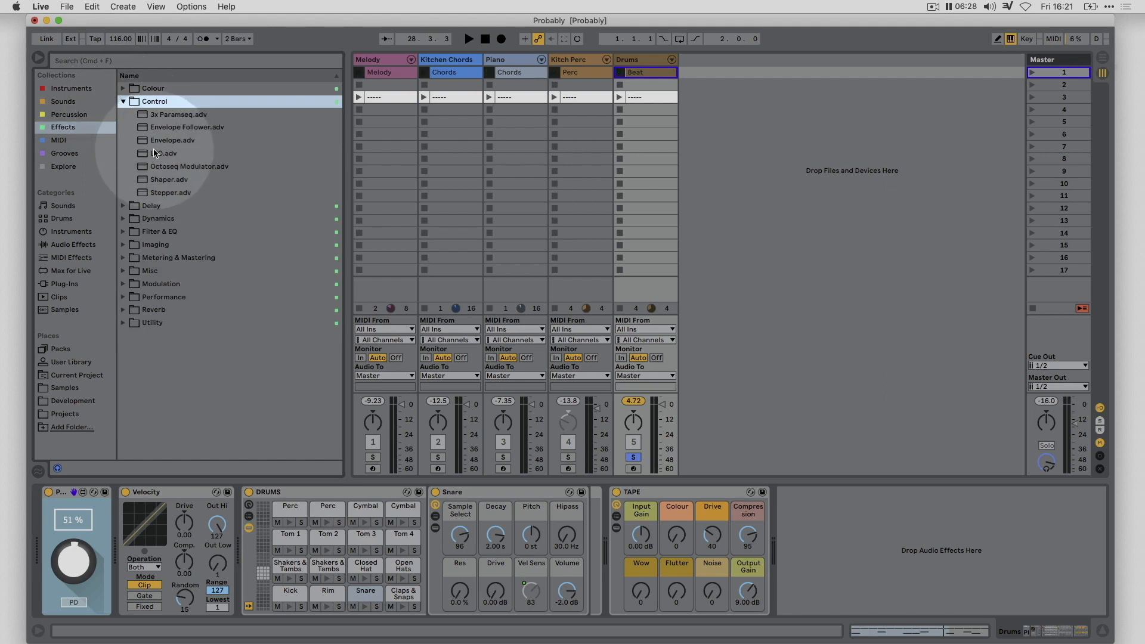
click(163, 153)
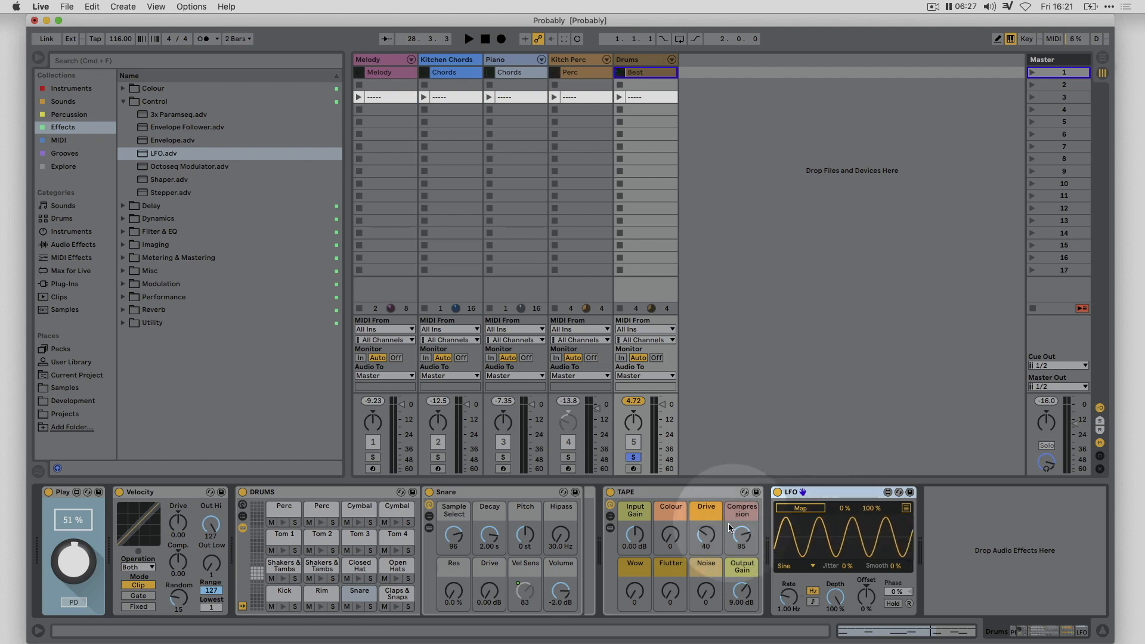
Map the LFO to the Open Hats sample's Decay, currently 485 ms.
click(397, 566)
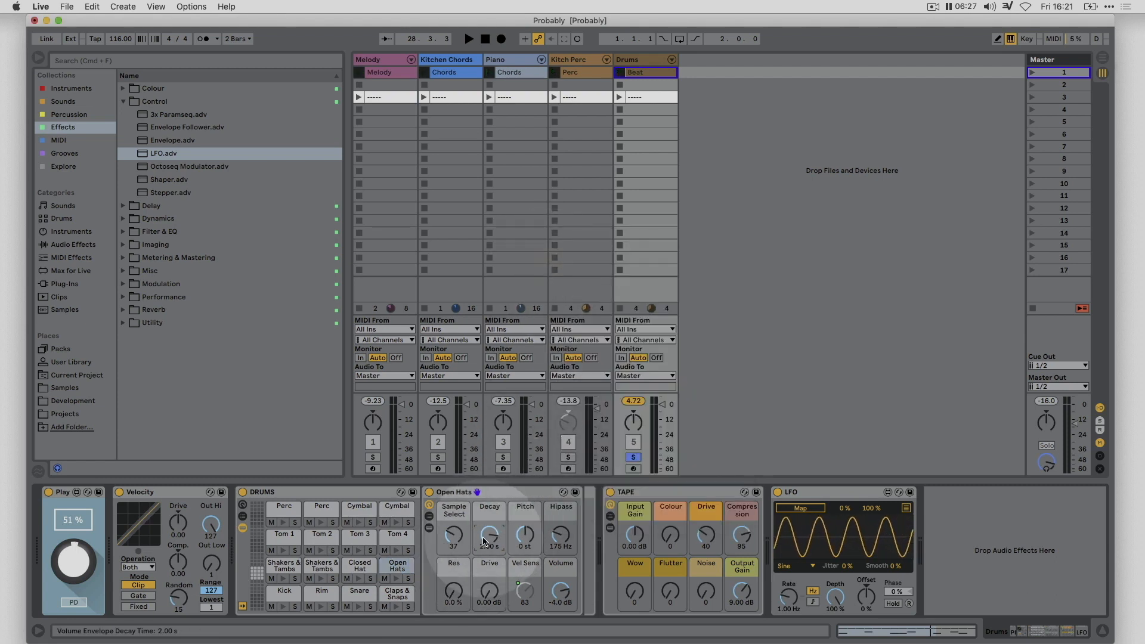
click(469, 38)
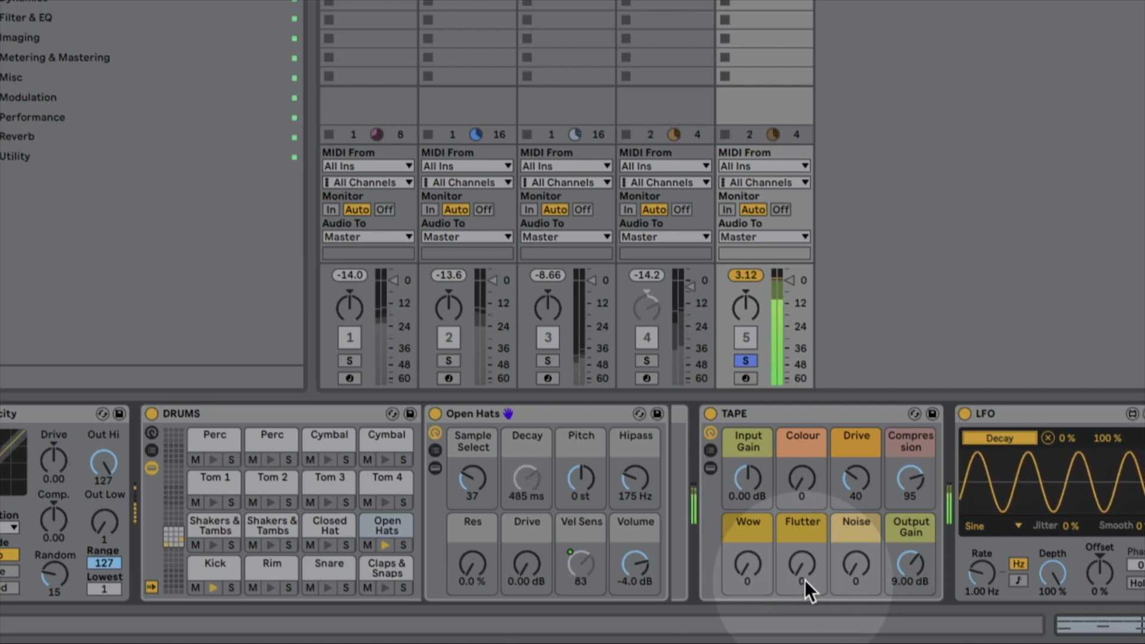
Switch the LFO waveform to Random and expand its multi-map slot list.
click(989, 526)
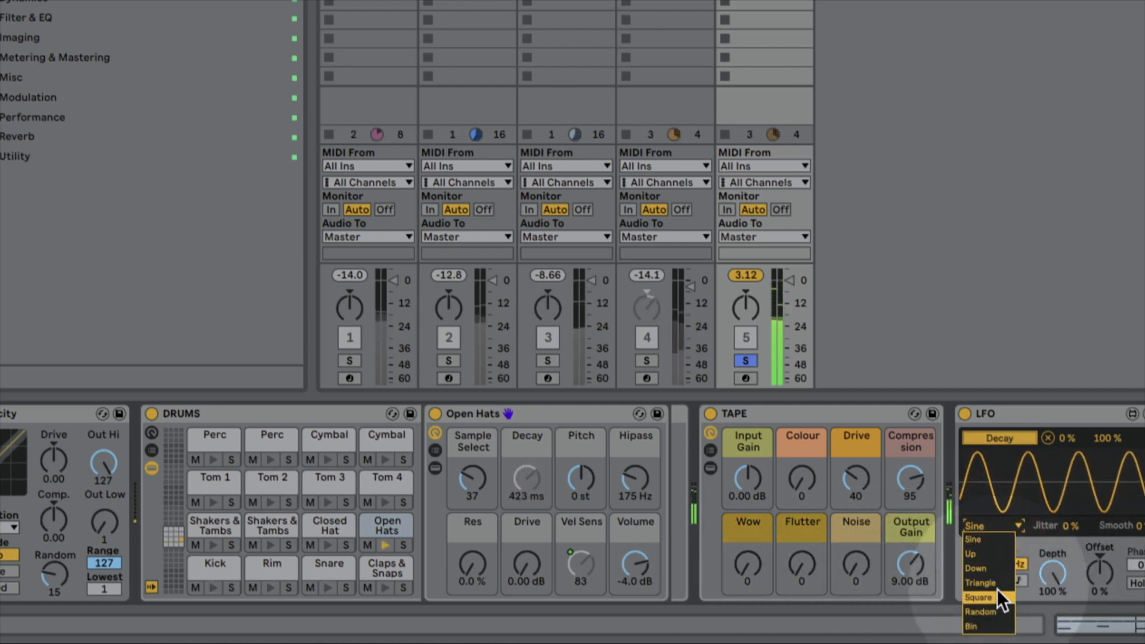
click(981, 612)
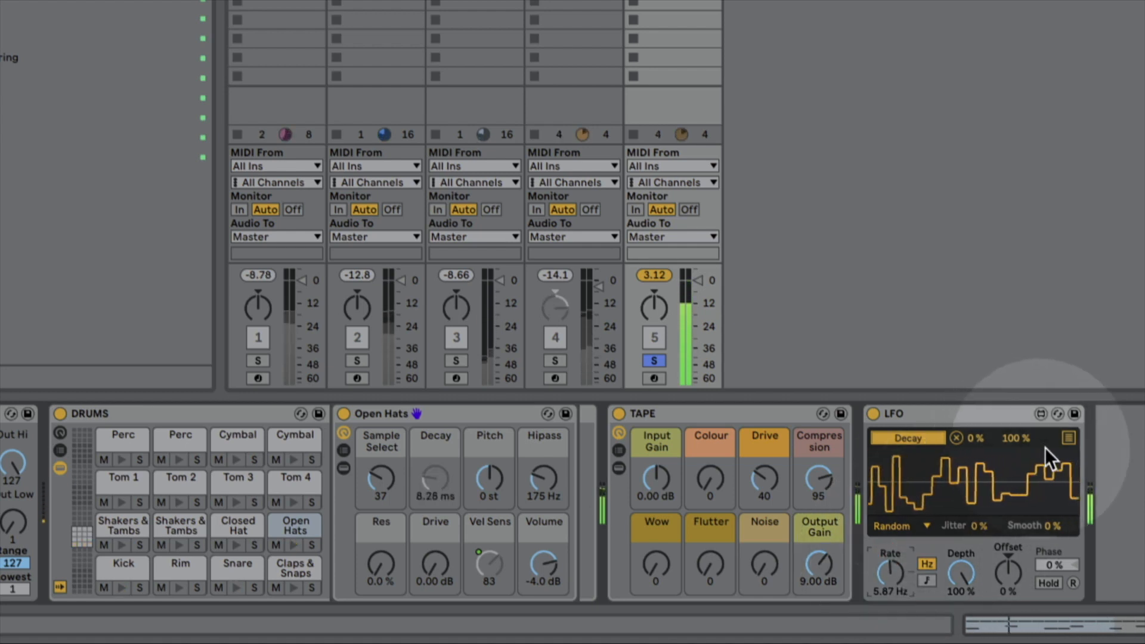
click(1069, 437)
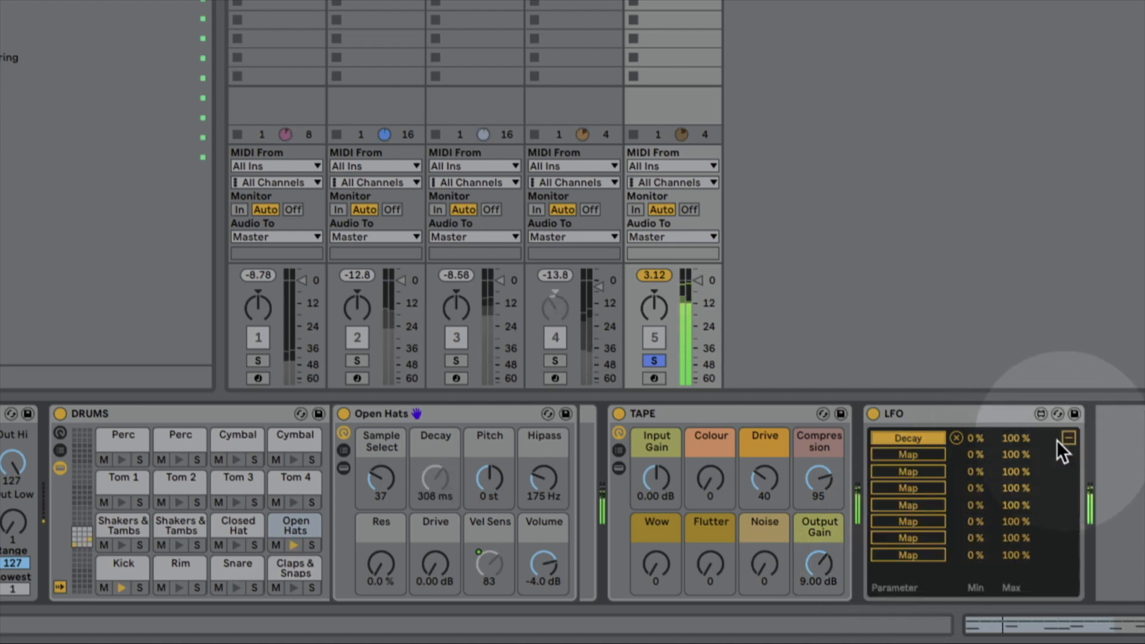